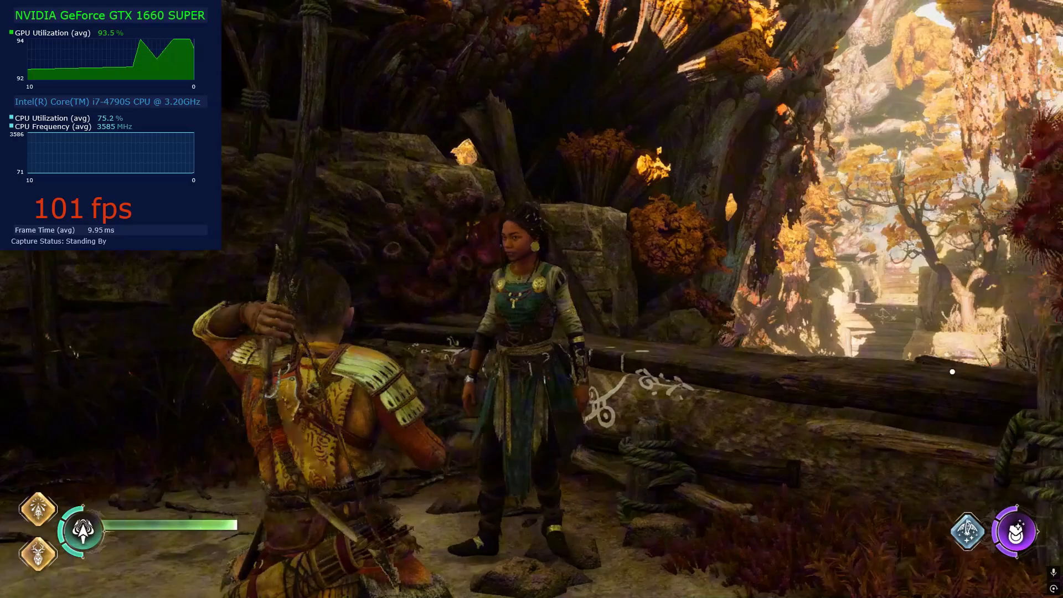
mouse_move(532, 299)
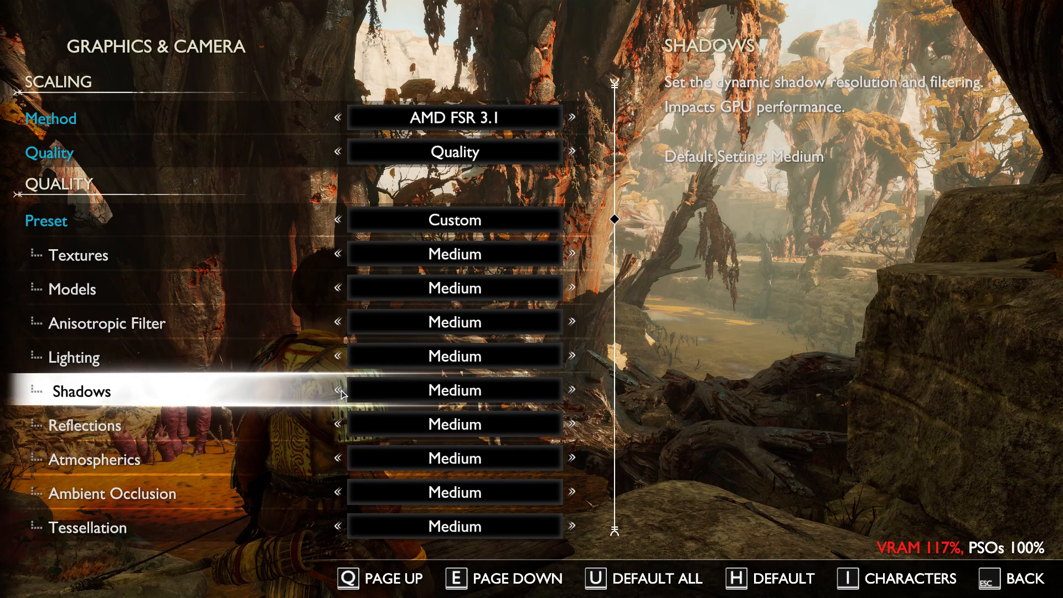
mouse_move(575, 396)
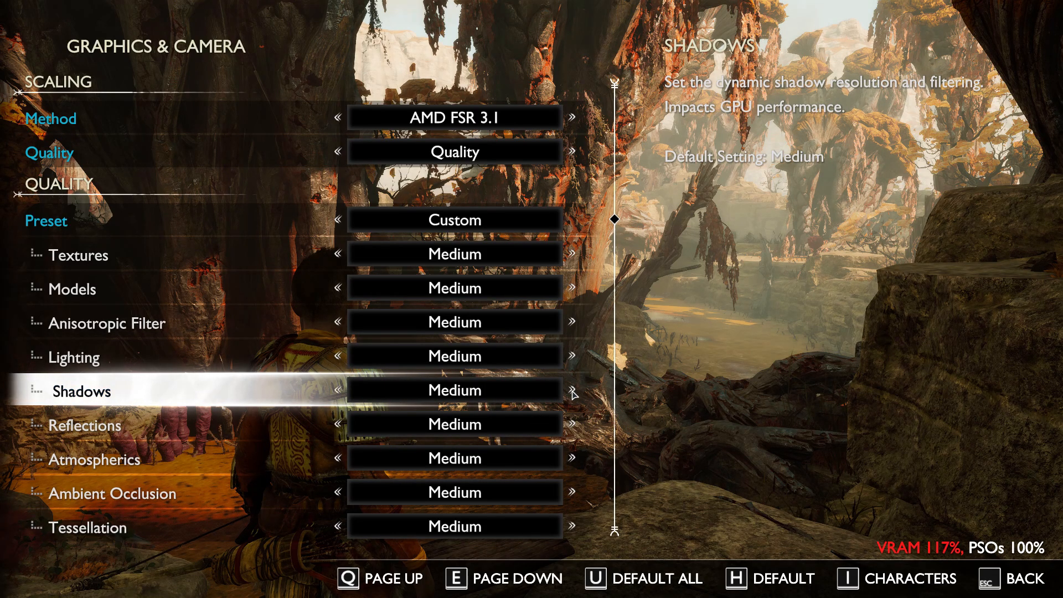
Step: Leave the graphics settings, resume gameplay, then scroll through Graphics & Camera settings
left_click(336, 390)
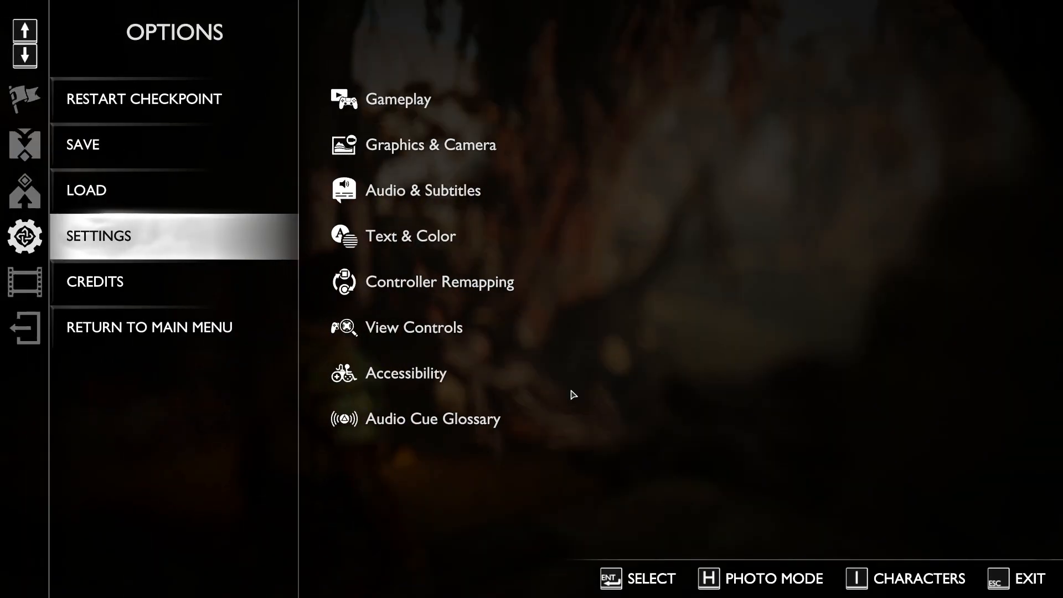
key("Escape")
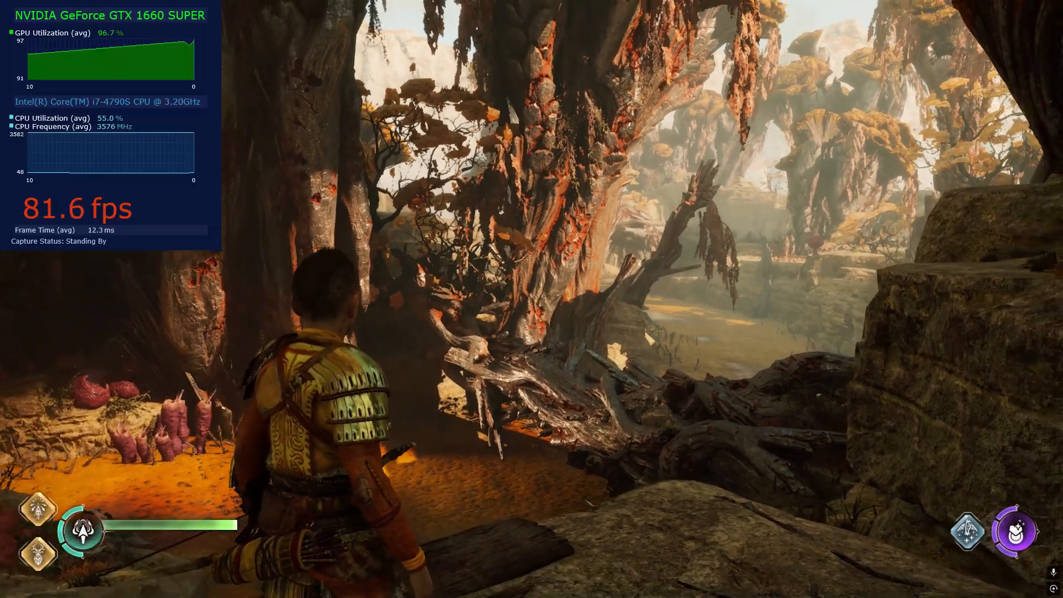
mouse_move(532, 299)
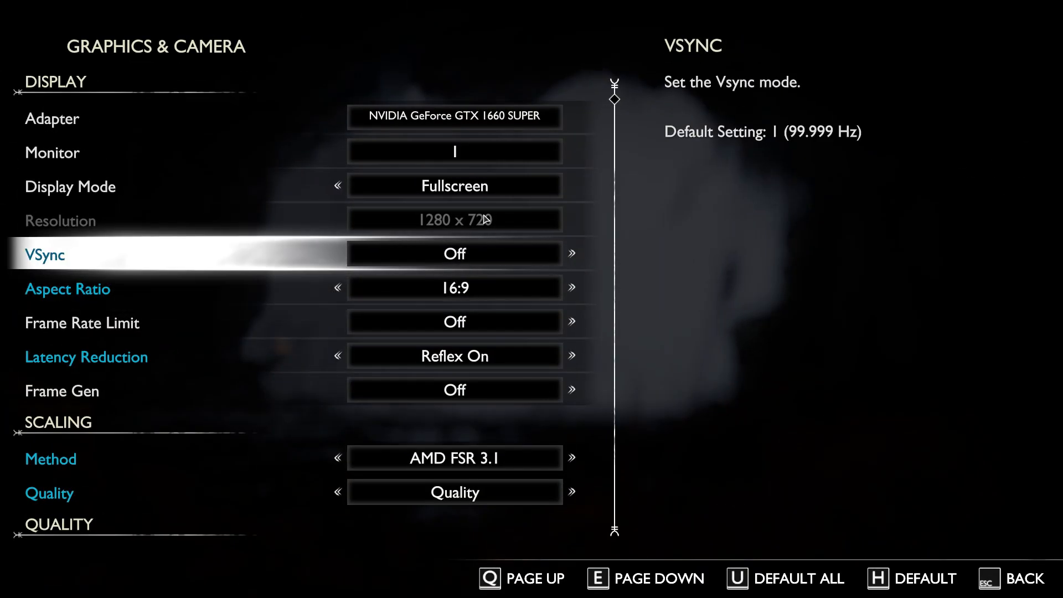
scroll("down", 3)
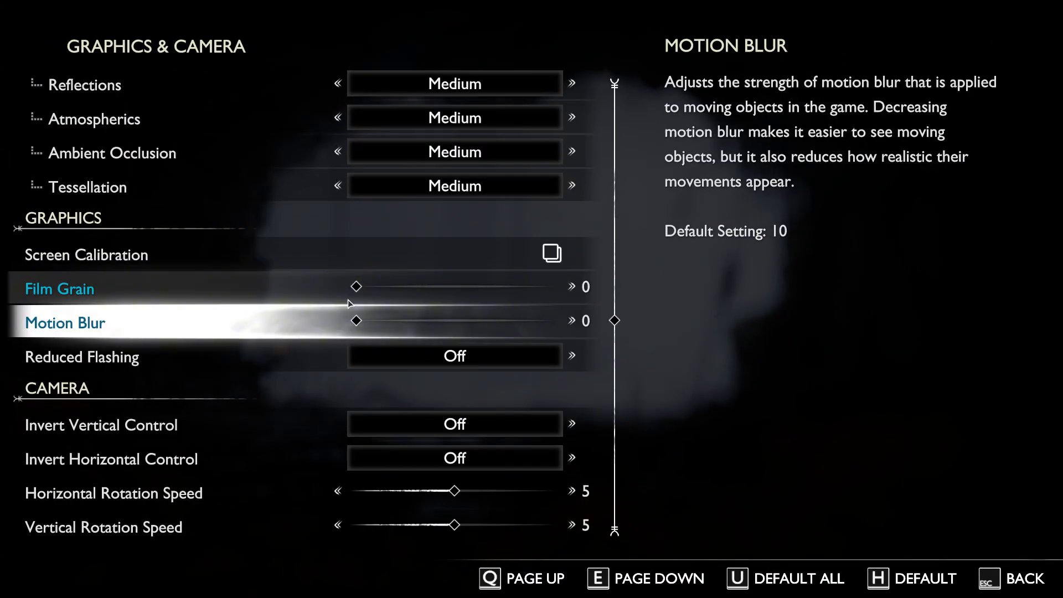
mouse_move(253, 308)
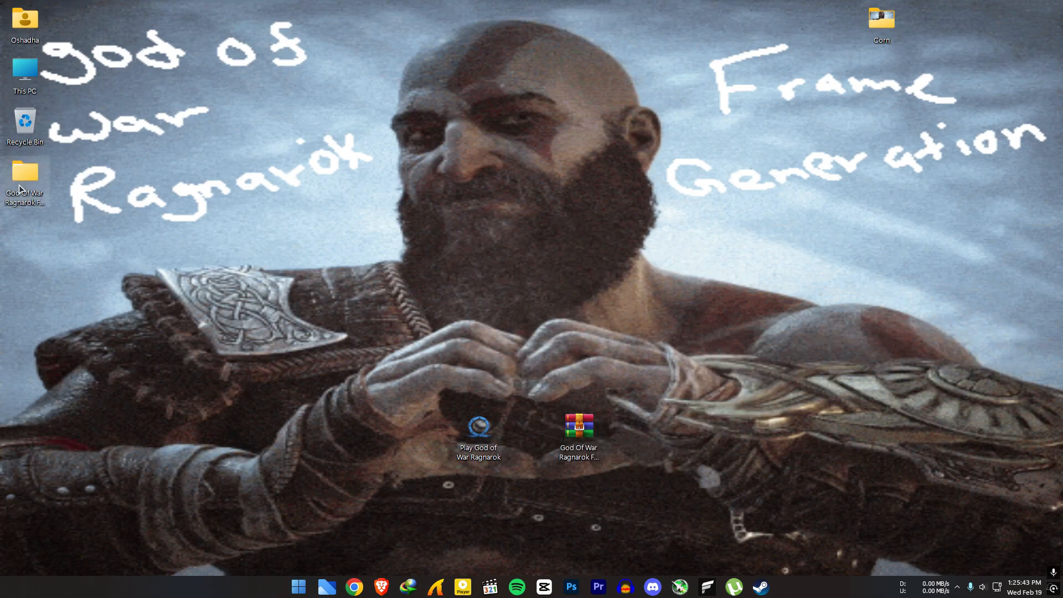
Step: Browse the God Of War Ragnarok FSR 3.1.3 FG mod folder and its stock files folder
double_click(26, 173)
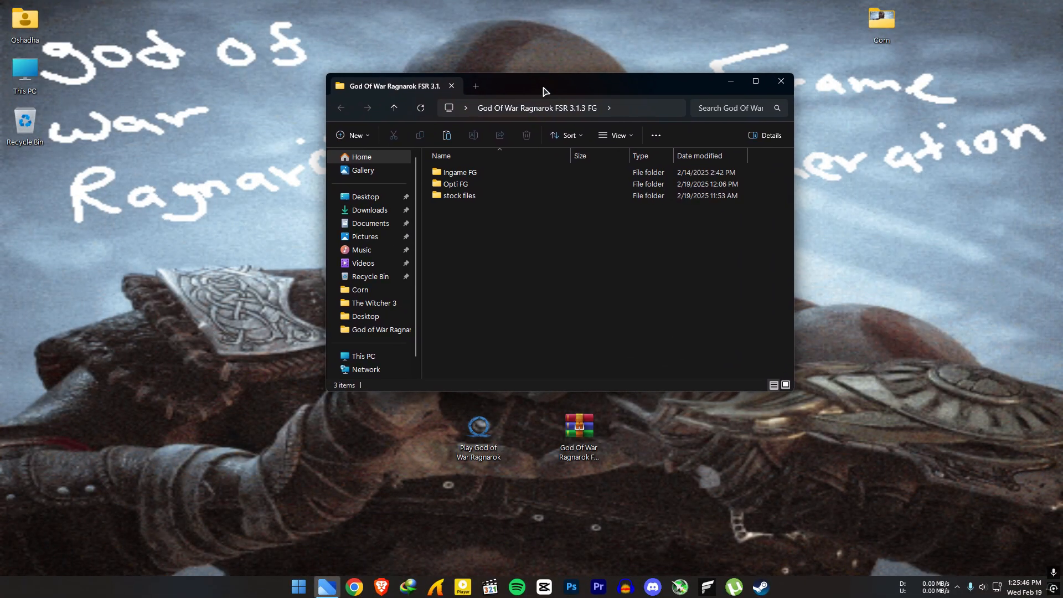
left_click(456, 184)
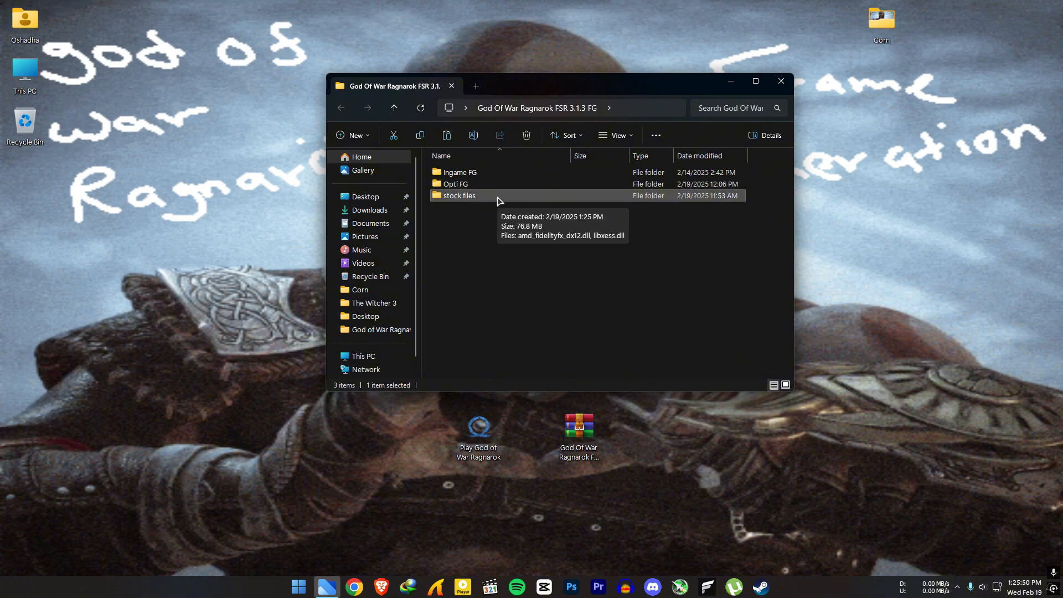
double_click(459, 195)
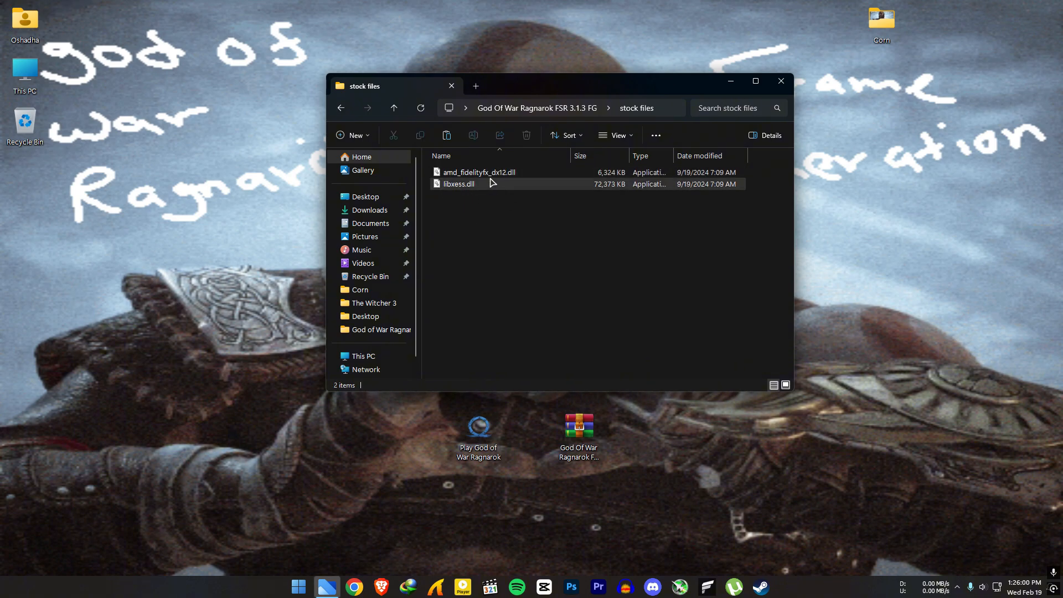
left_click(393, 107)
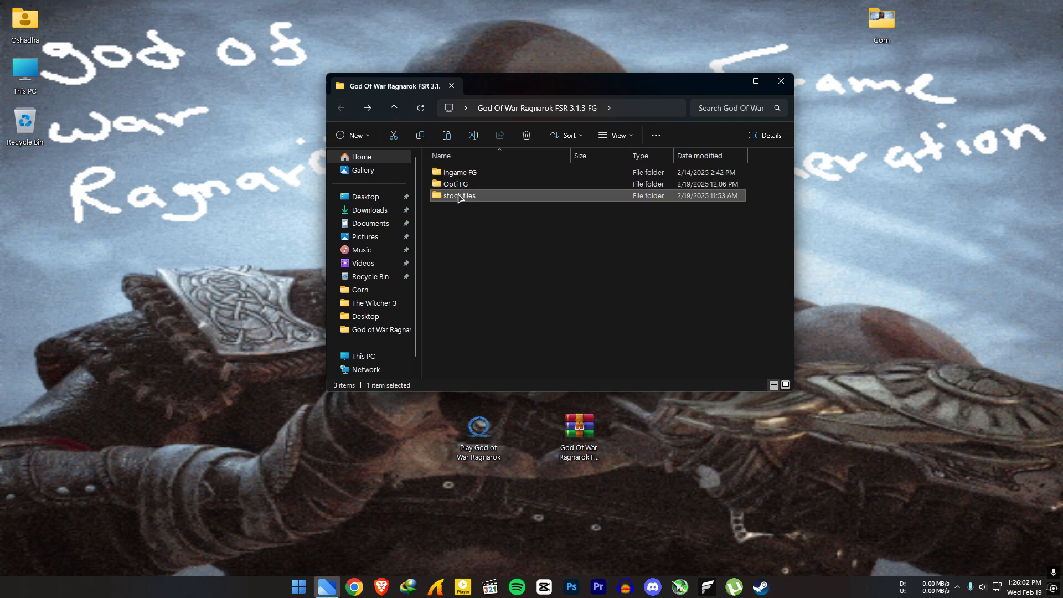
double_click(458, 194)
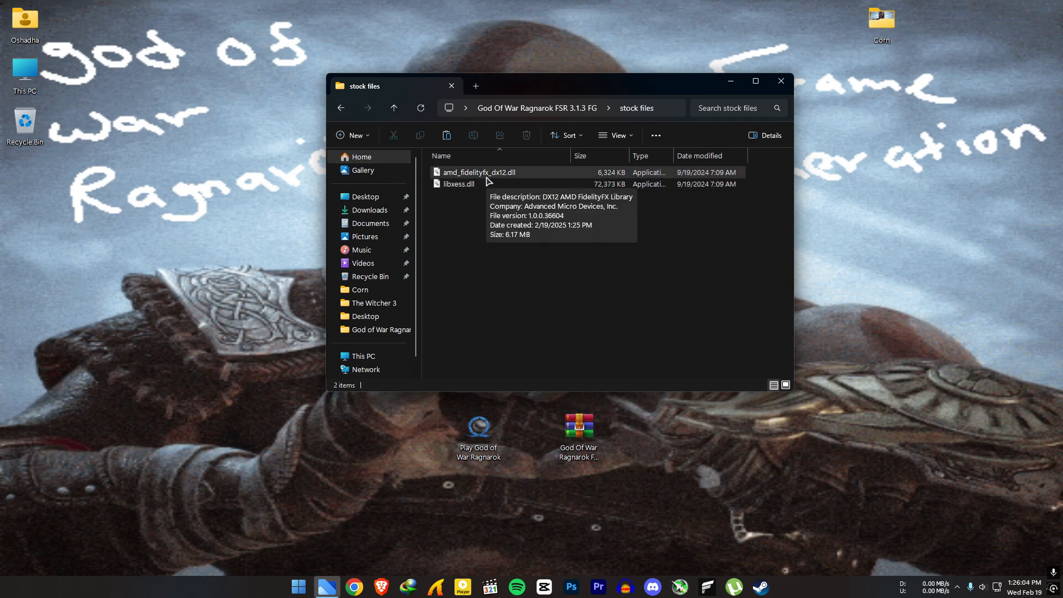
left_click(477, 172)
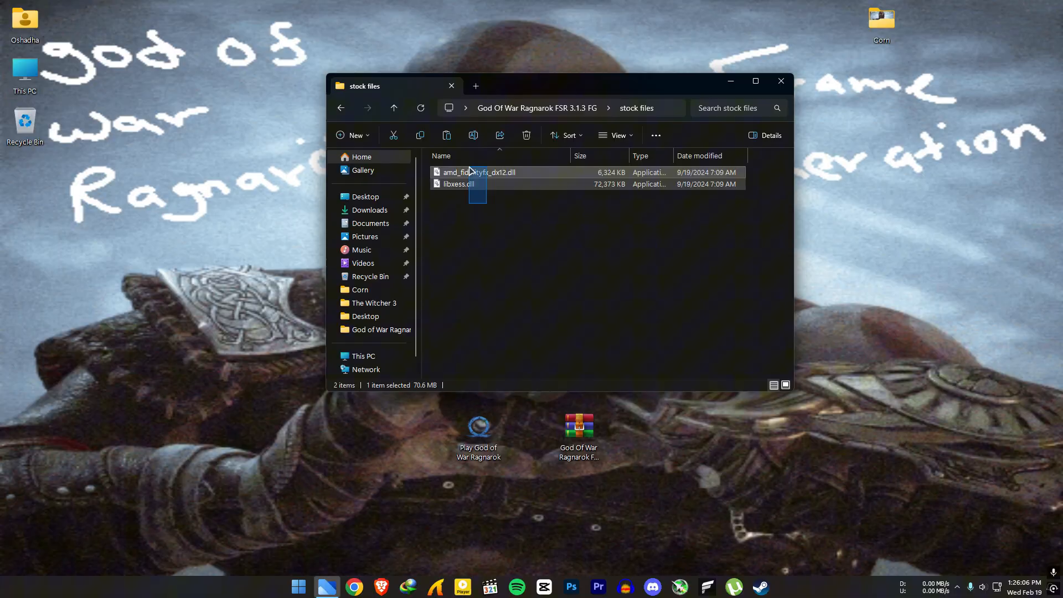
Step: Open the game's install folder from the game shortcut's file location
right_click(458, 172)
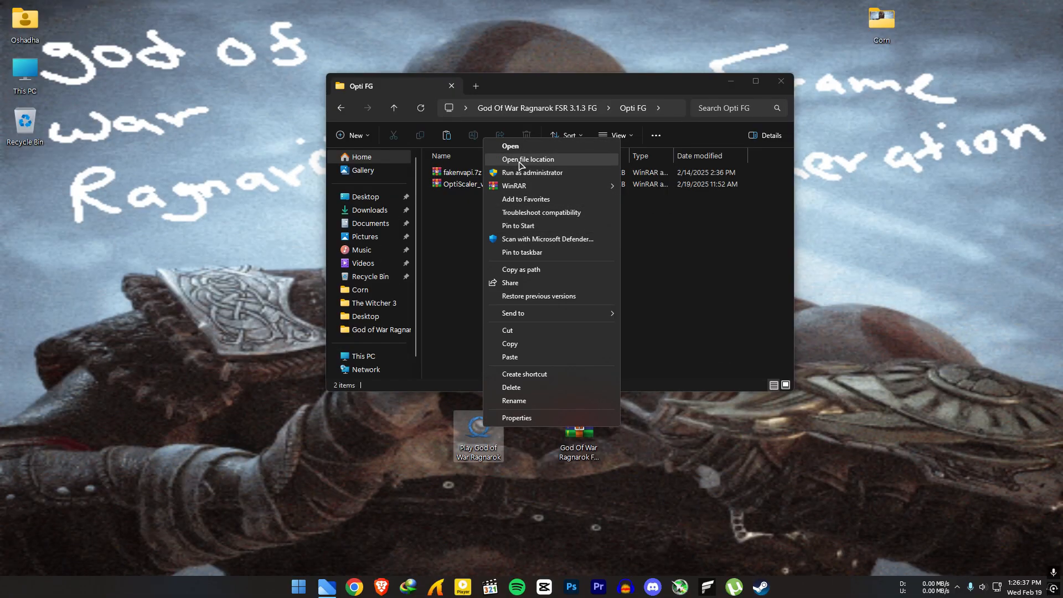
left_click(510, 146)
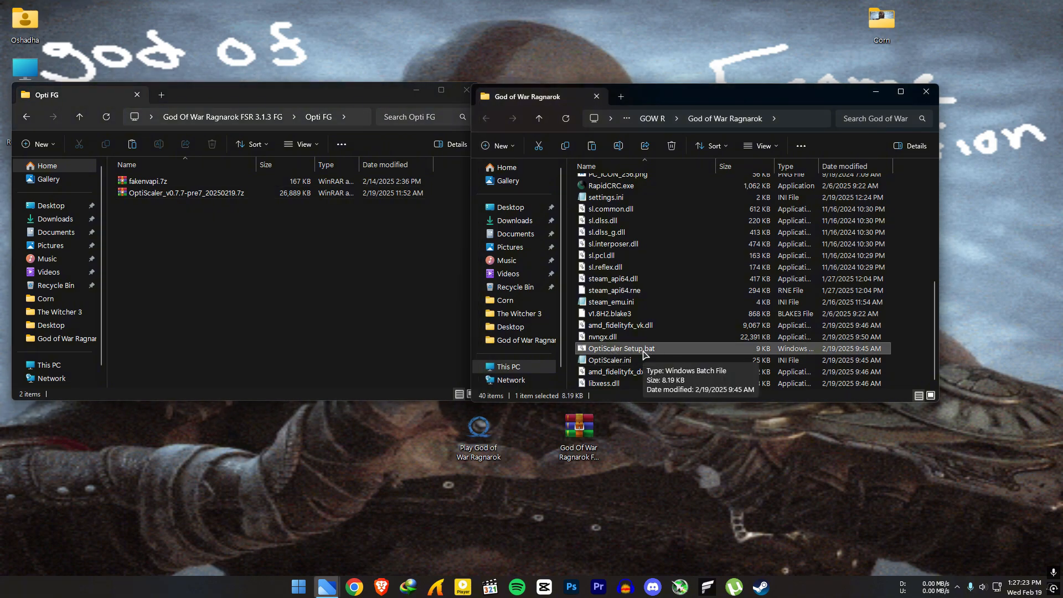
Step: Run OptiScaler Setup.bat from the game's install folder
double_click(618, 347)
type("1")
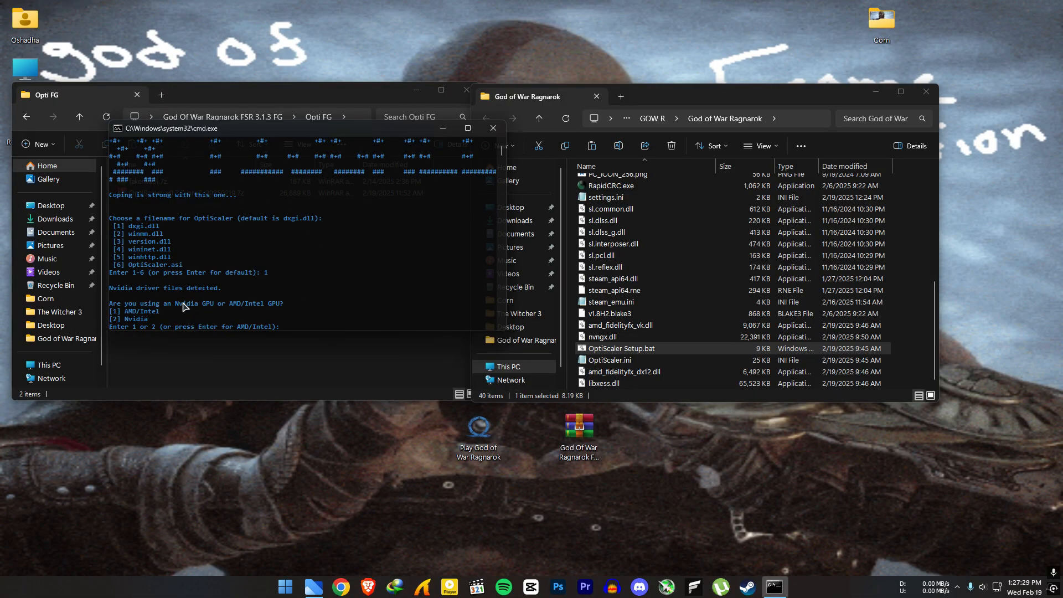
mouse_move(154, 312)
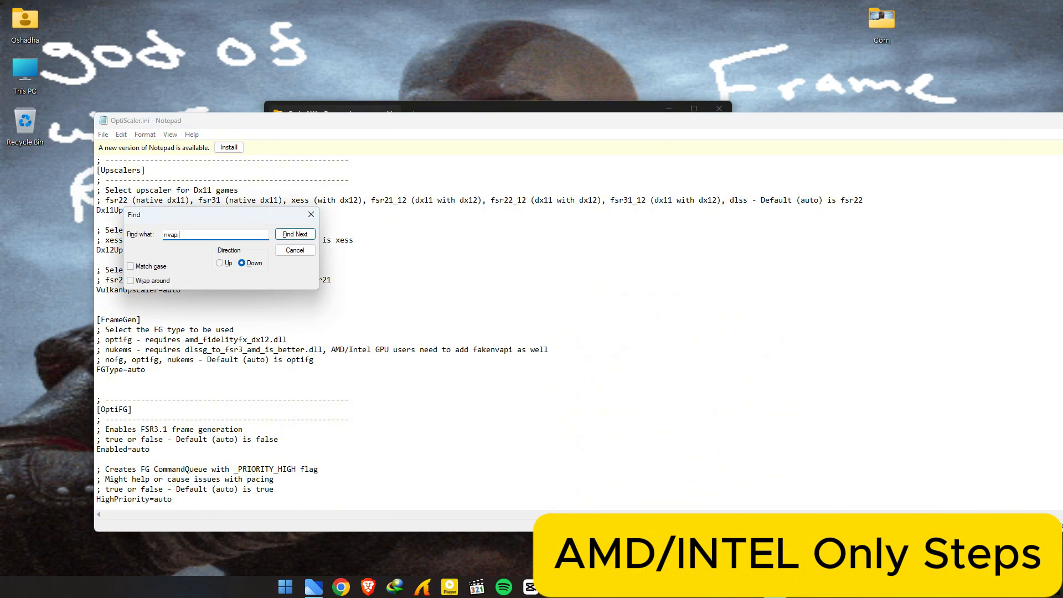
Step: Step through nvapi matches in OptiScaler.ini until the OverrideNvapiDll entry is reached
left_click(295, 234)
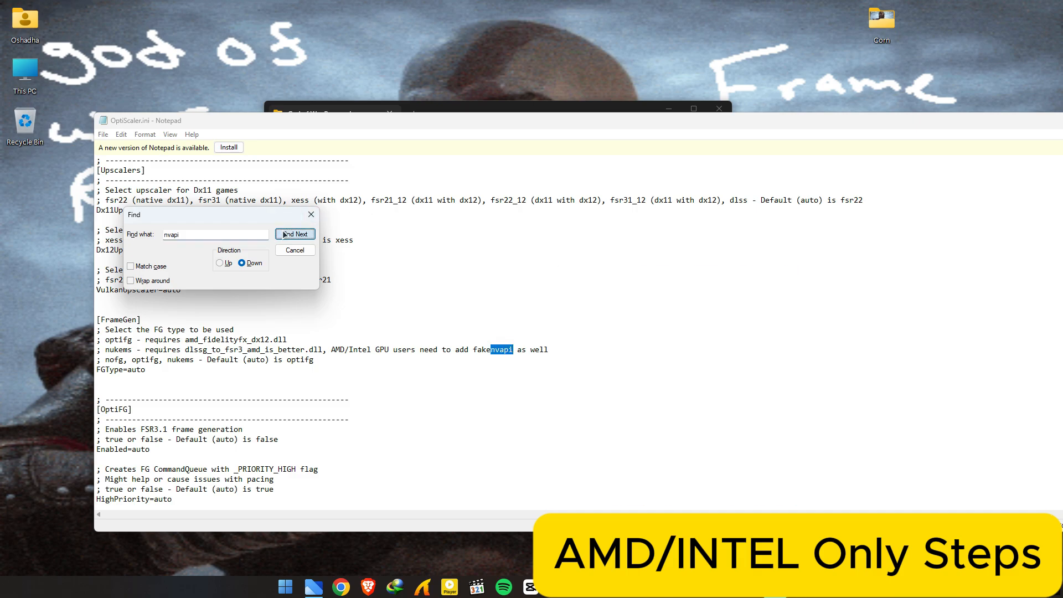
left_click(295, 233)
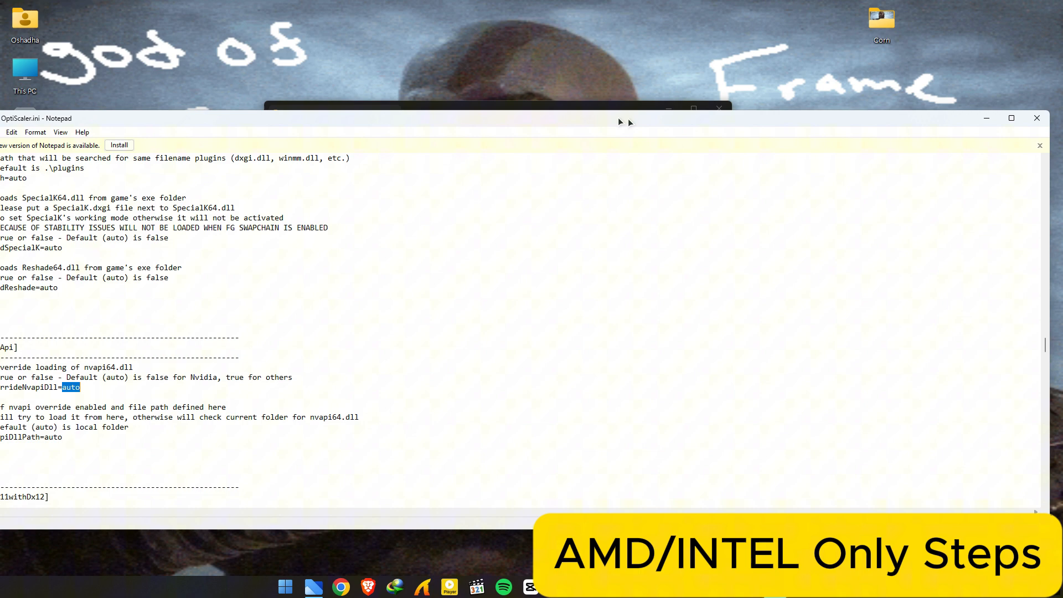
left_click(12, 131)
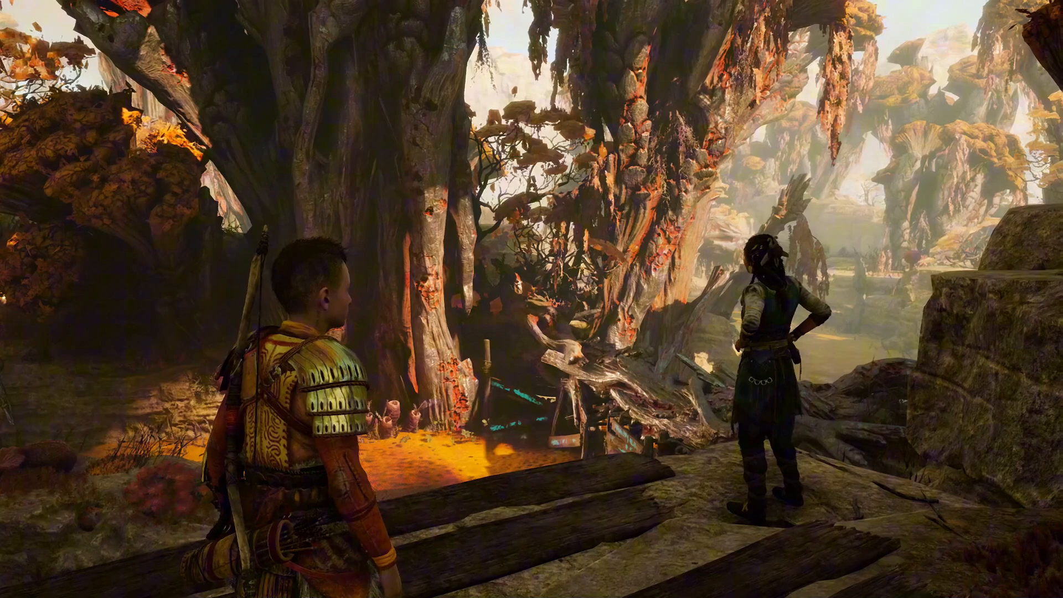
Step: Bring up the OptiScaler overlay and turn on the FPS overlay
key("Insert")
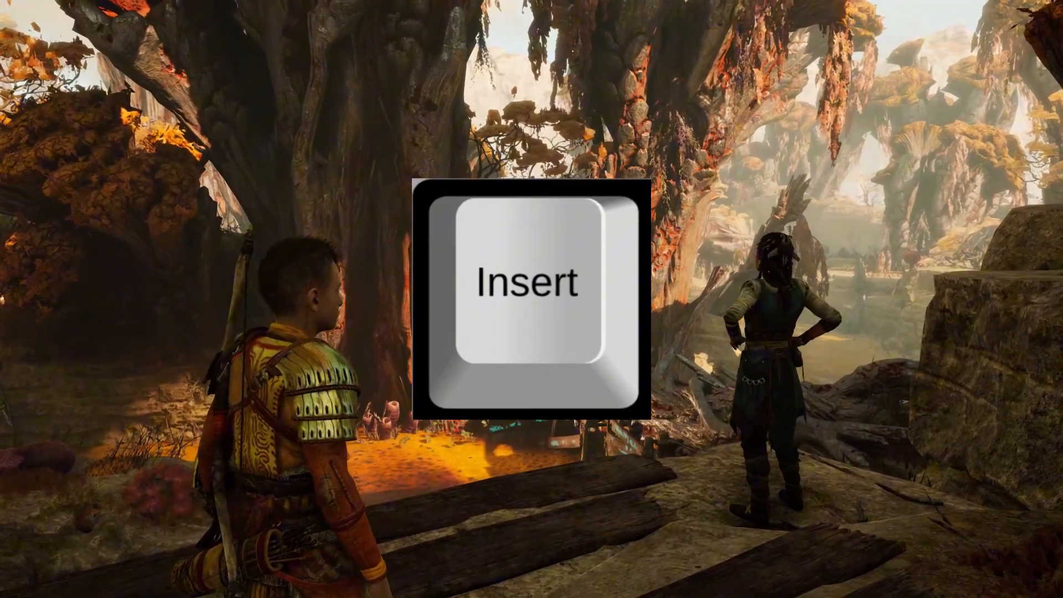
key("insert")
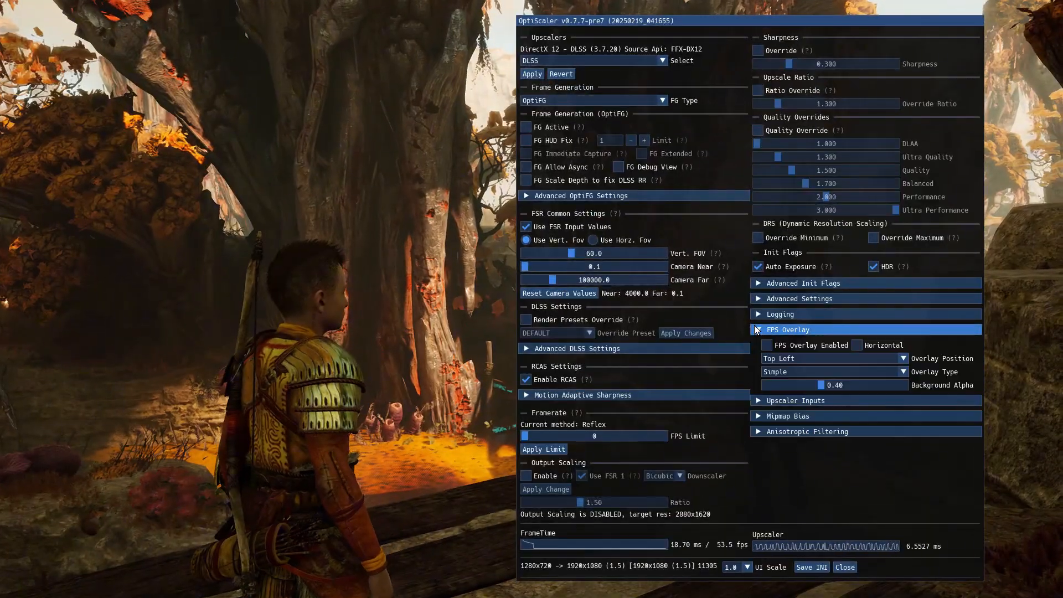
left_click(787, 330)
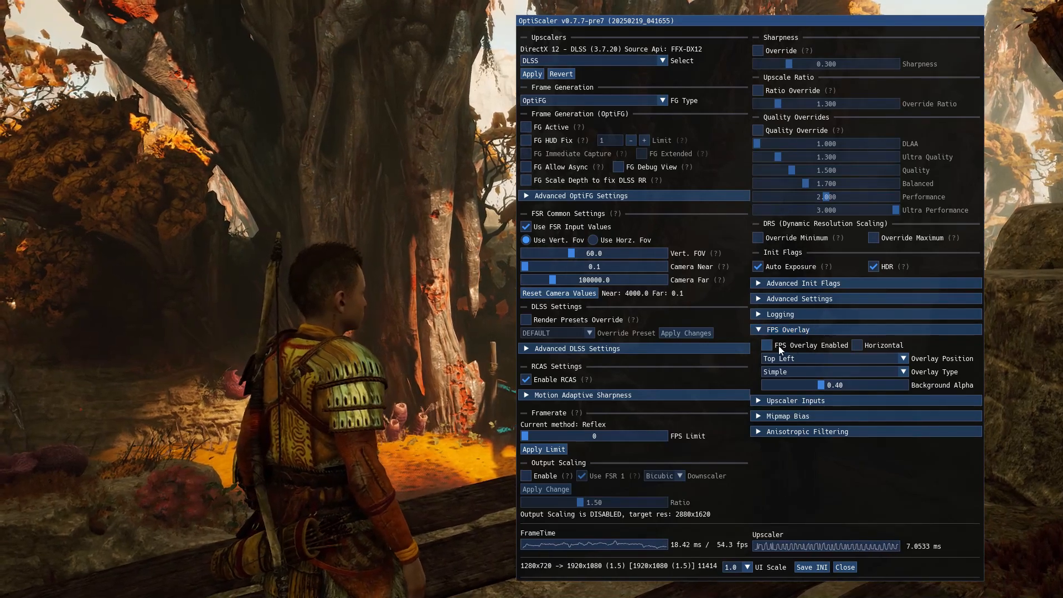
left_click(767, 345)
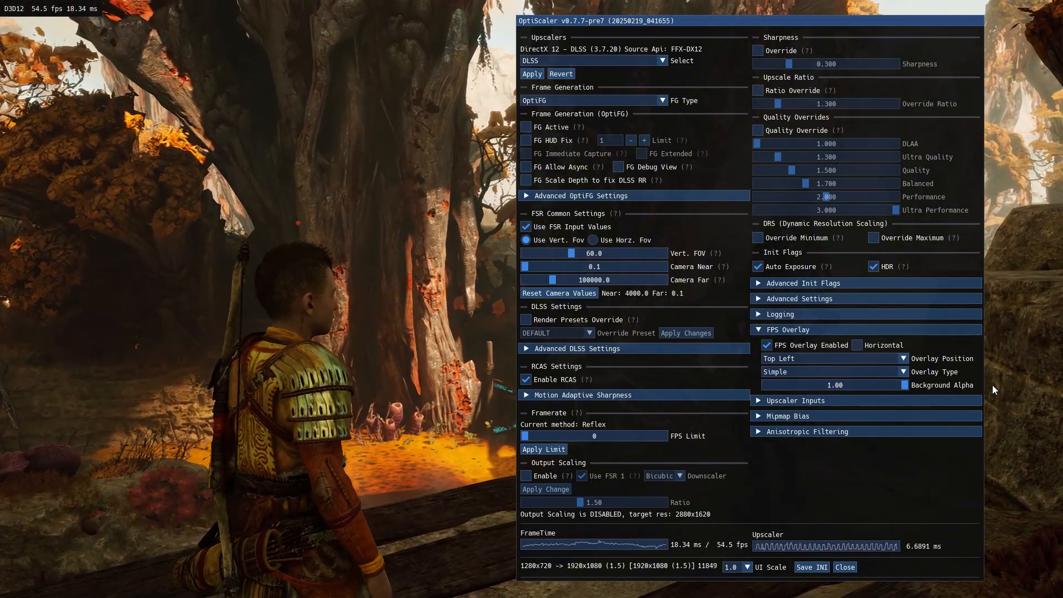
Step: Switch the upscaler to FSR 3.X and enable OptiFG frame generation with the HUD fix
left_click(788, 330)
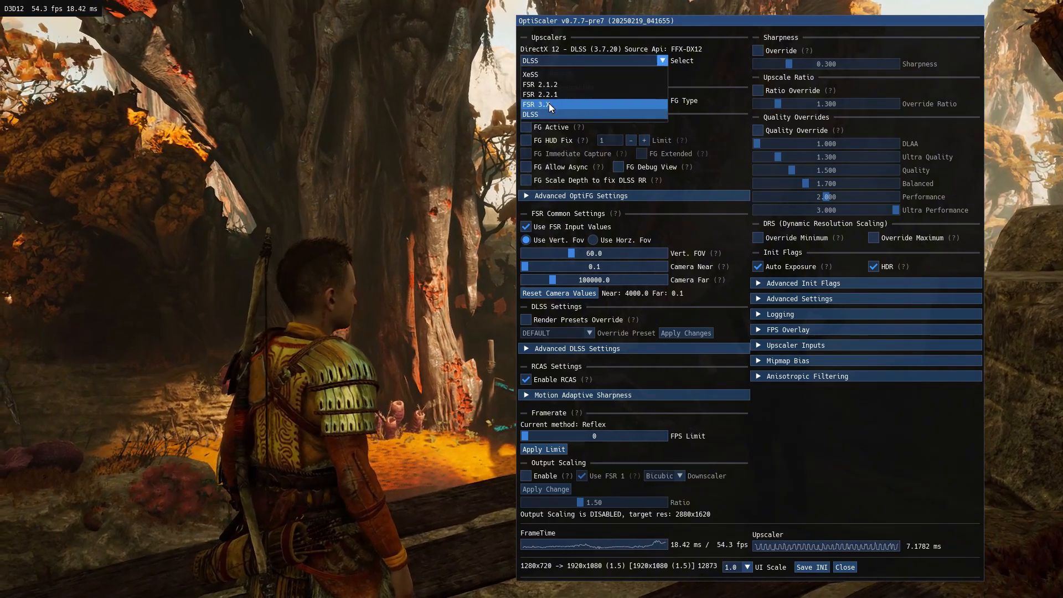
left_click(549, 106)
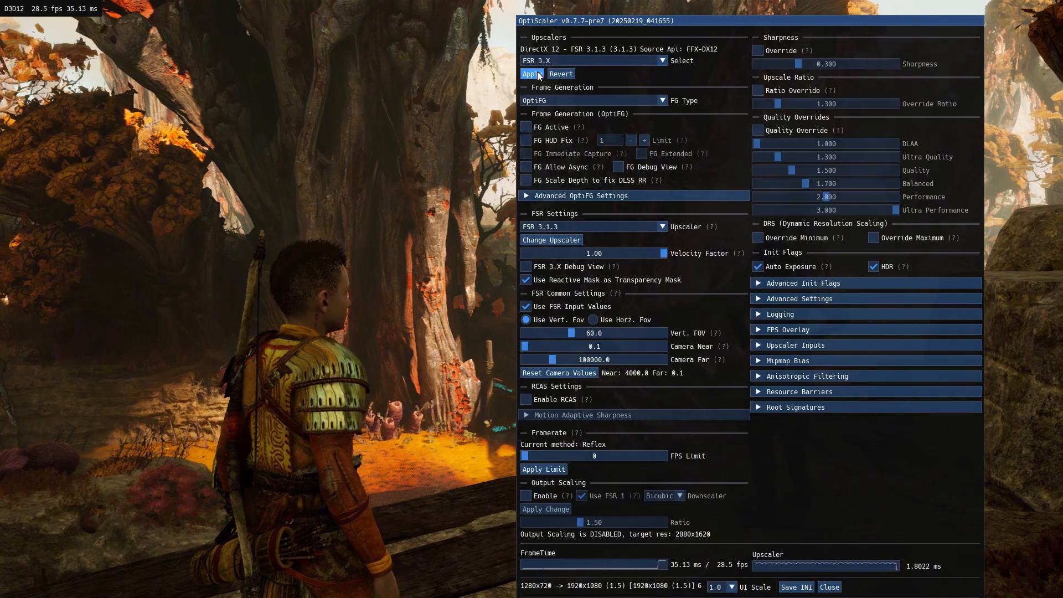
left_click(532, 73)
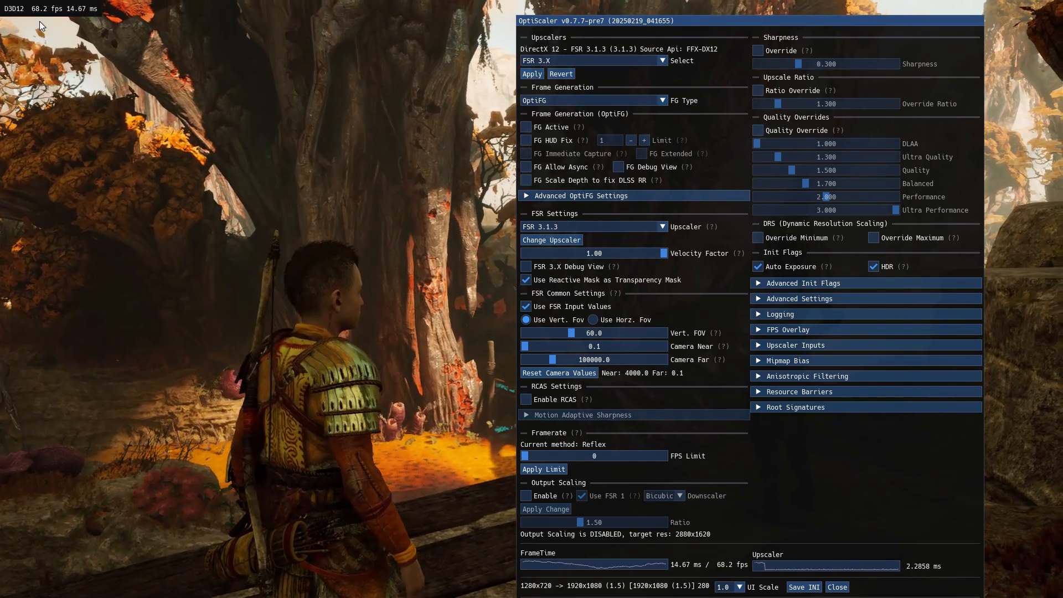
left_click(525, 127)
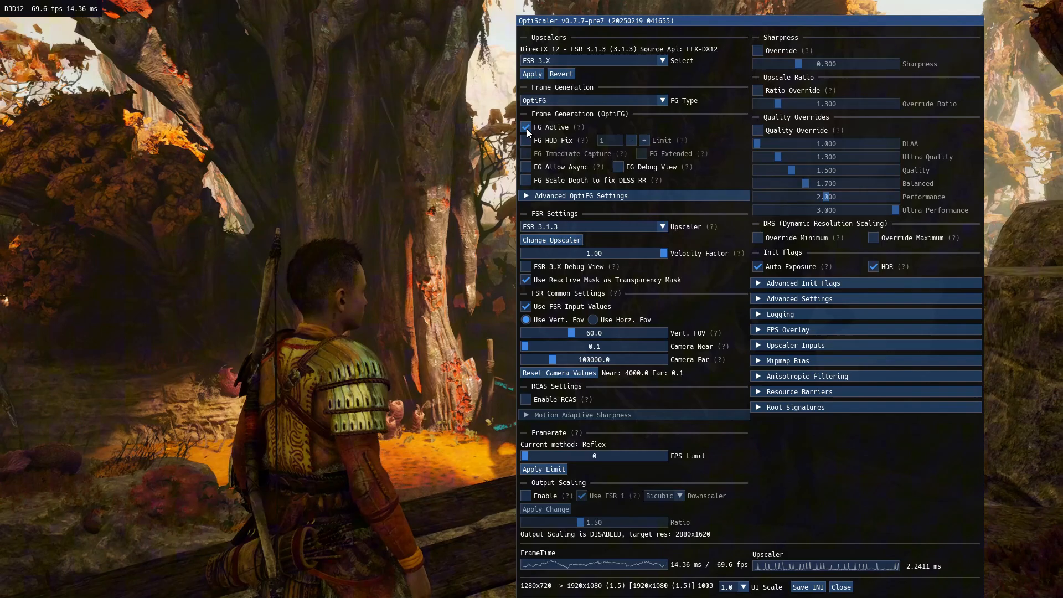
left_click(841, 587)
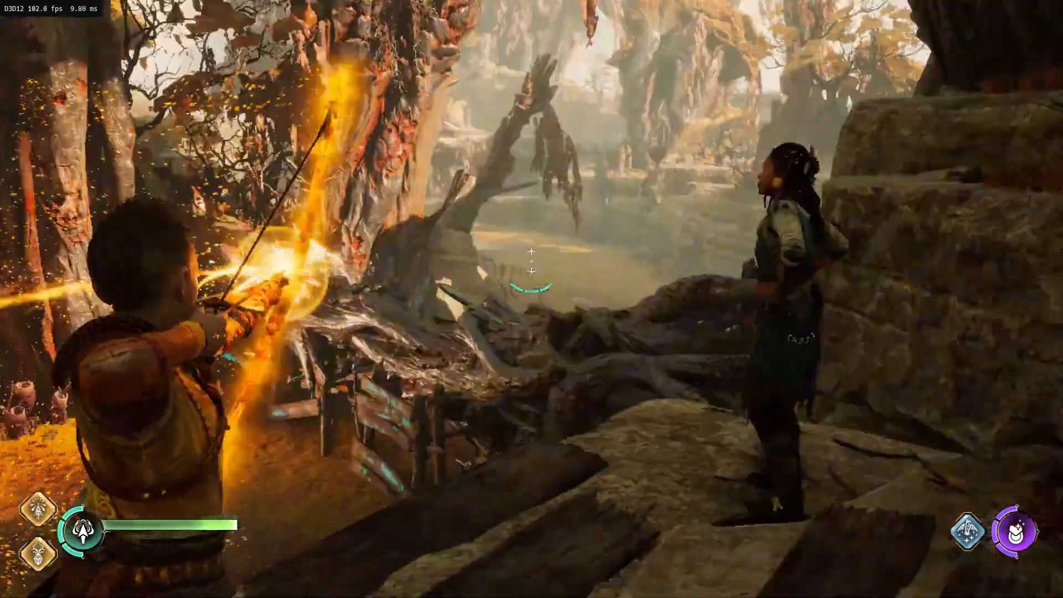
key("insert")
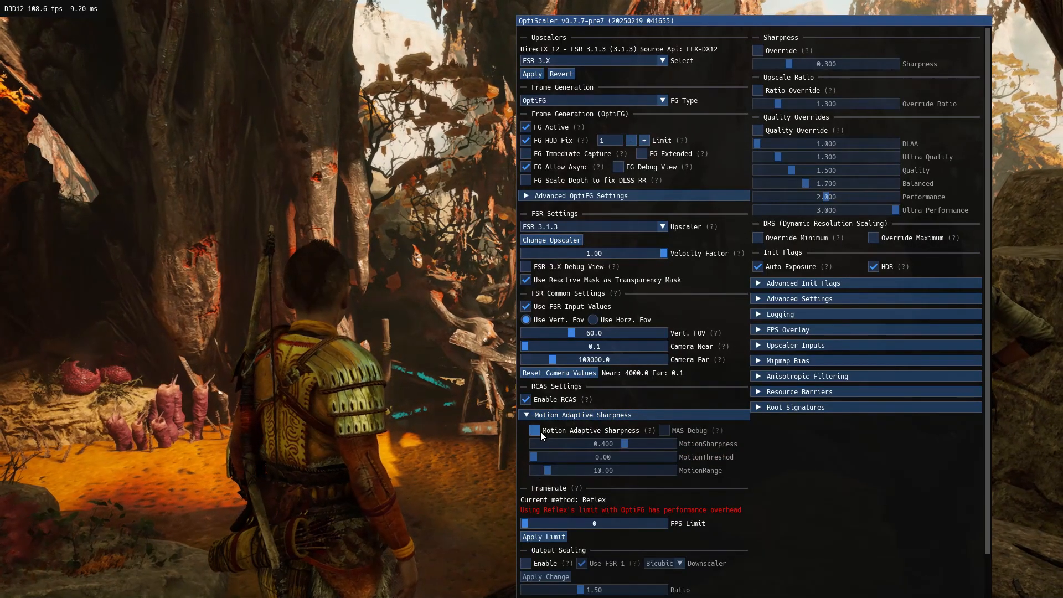
Step: Enable Motion Adaptive Sharpness and a 0.502 sharpness override, adjust UI Scale, then quit the game
left_click(534, 430)
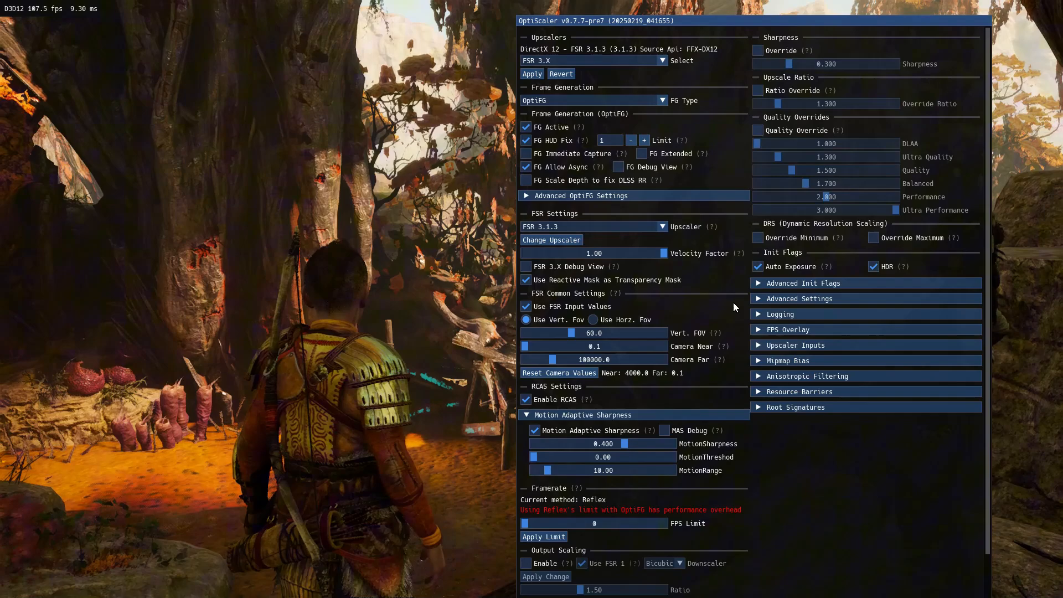
left_click(758, 50)
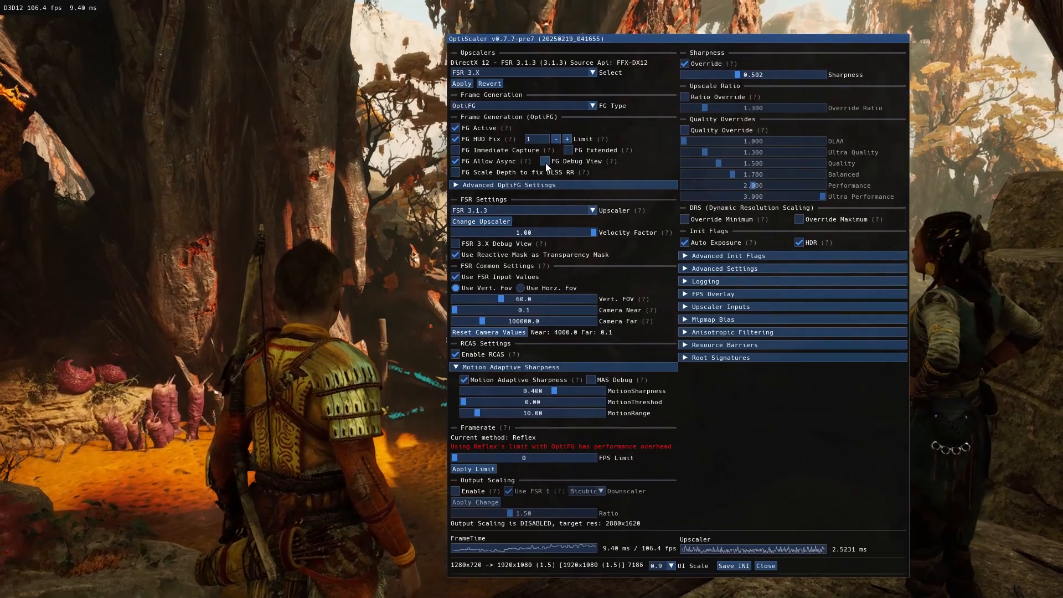
left_click(733, 566)
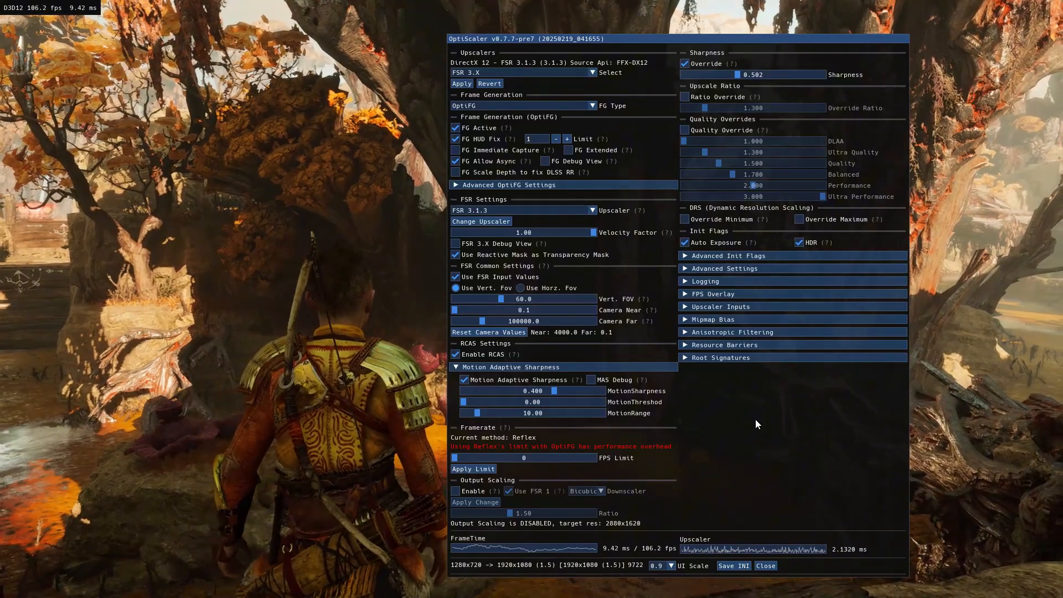
left_click(765, 565)
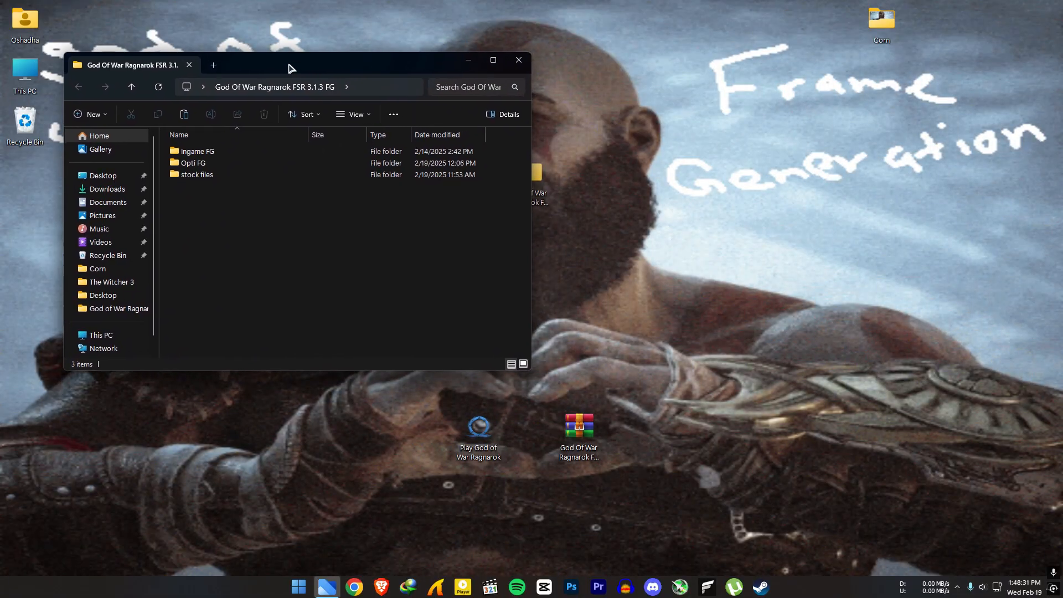
Step: Open the game's install folder and the Ingame FG folder, copy dlssg_to_fsr3_amd_is_better.dll across, then open OptiScaler.ini
right_click(479, 428)
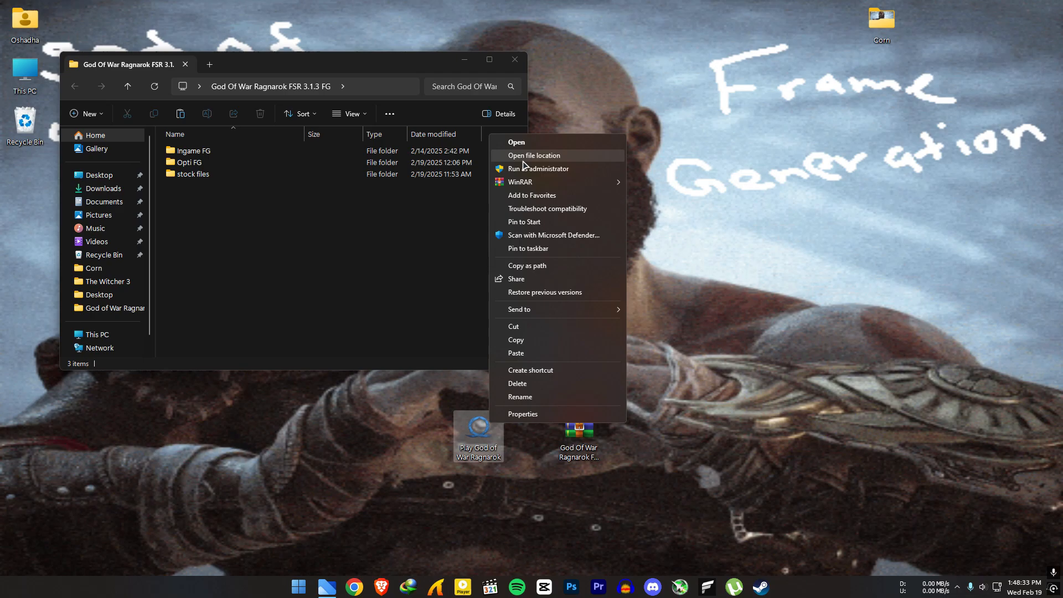
left_click(535, 155)
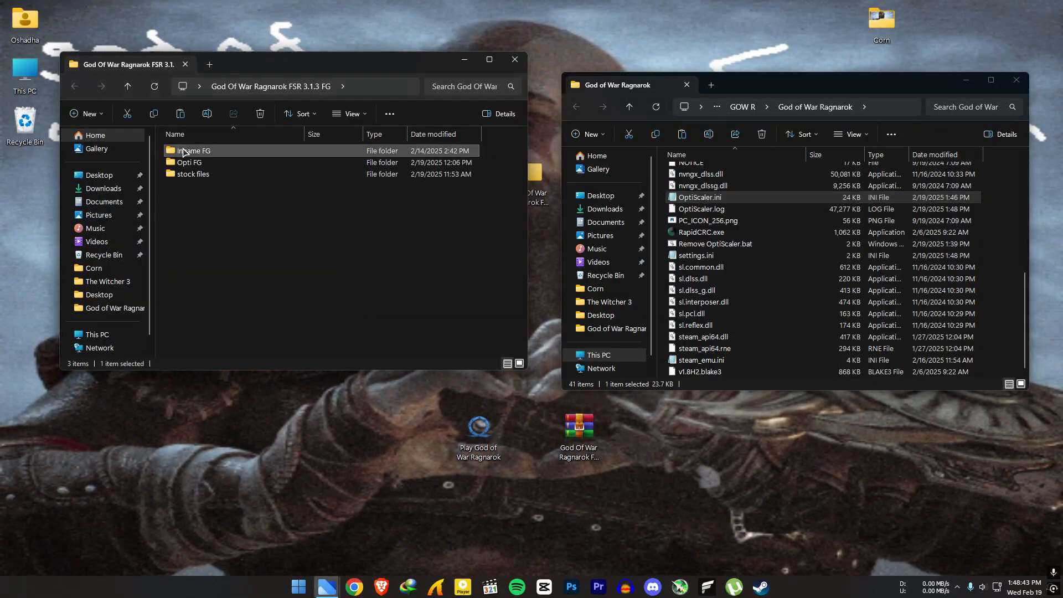
mouse_move(197, 150)
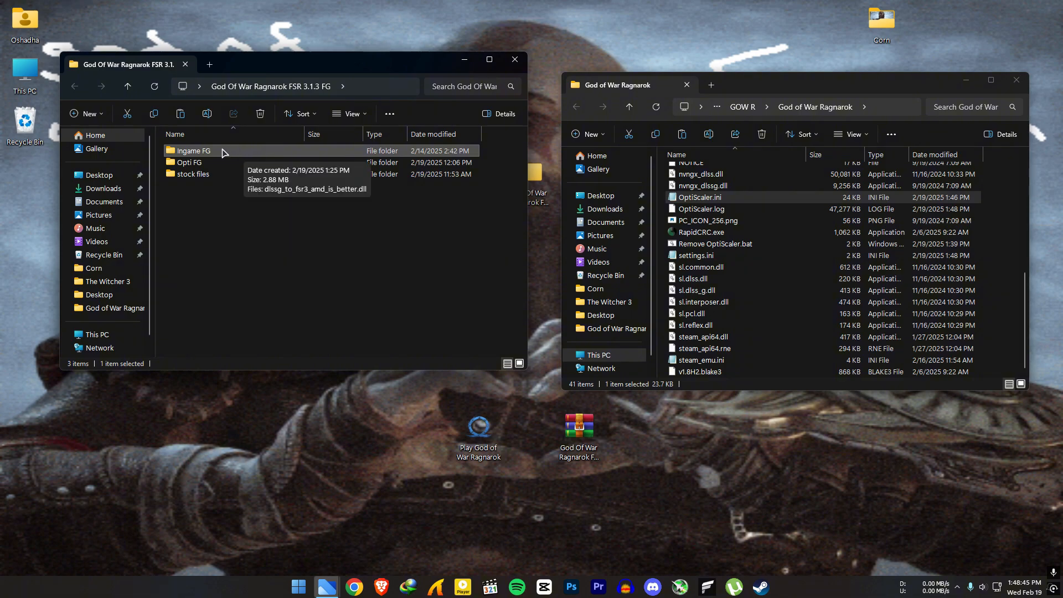
double_click(195, 150)
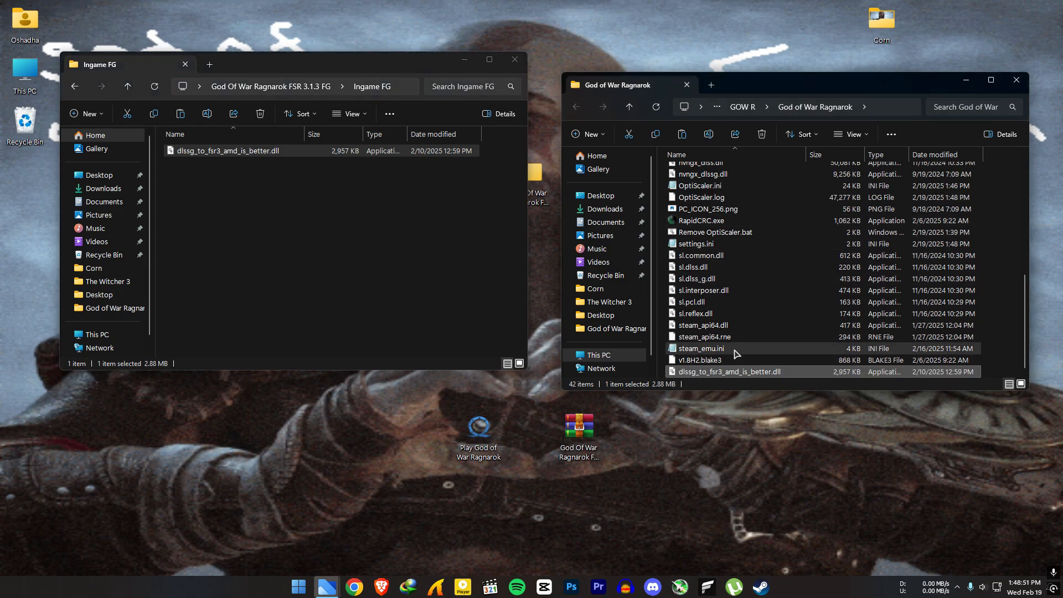
double_click(695, 186)
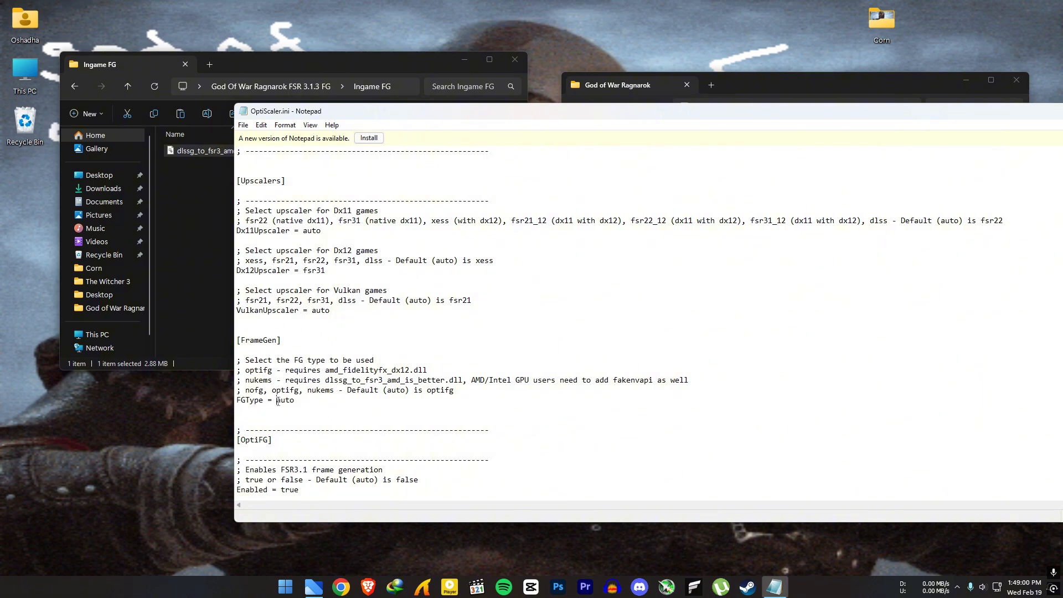
Step: Set FGType to nukems and the OptiFG Enabled value to auto in OptiScaler.ini
type("n")
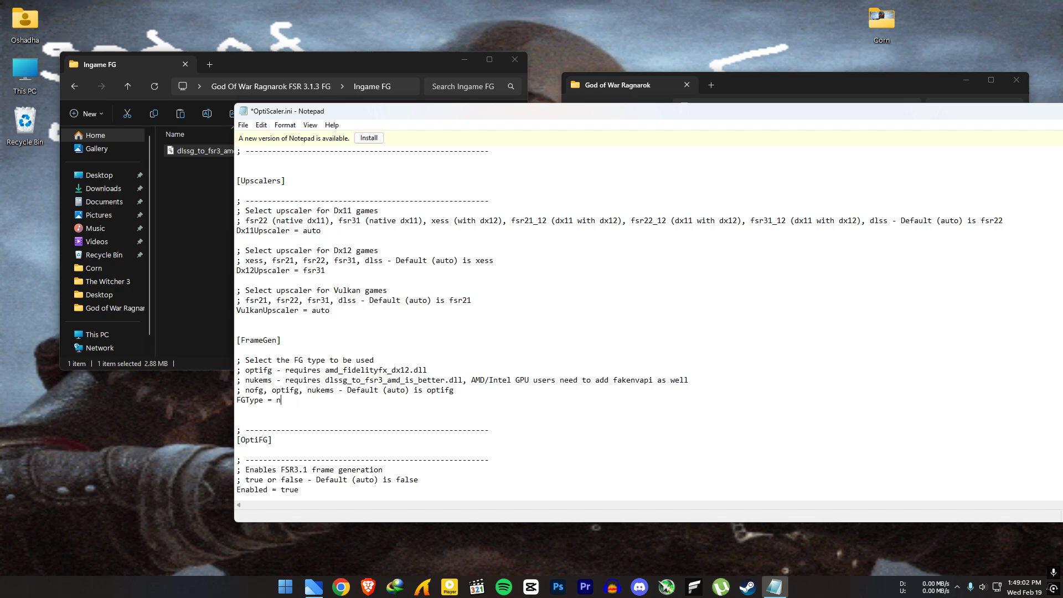
type("ukems")
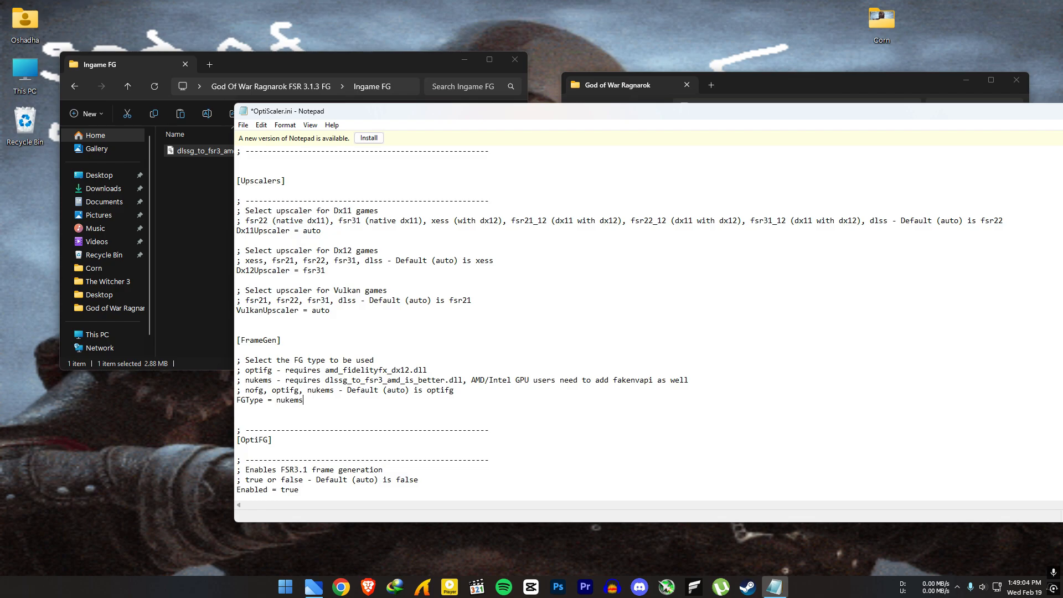
mouse_move(319, 417)
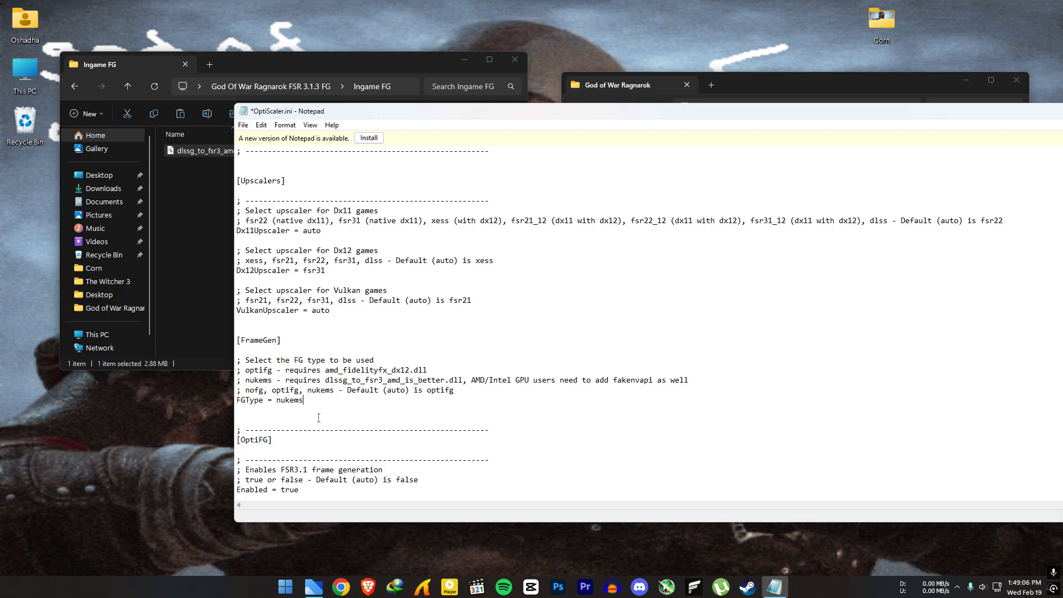
double_click(289, 429)
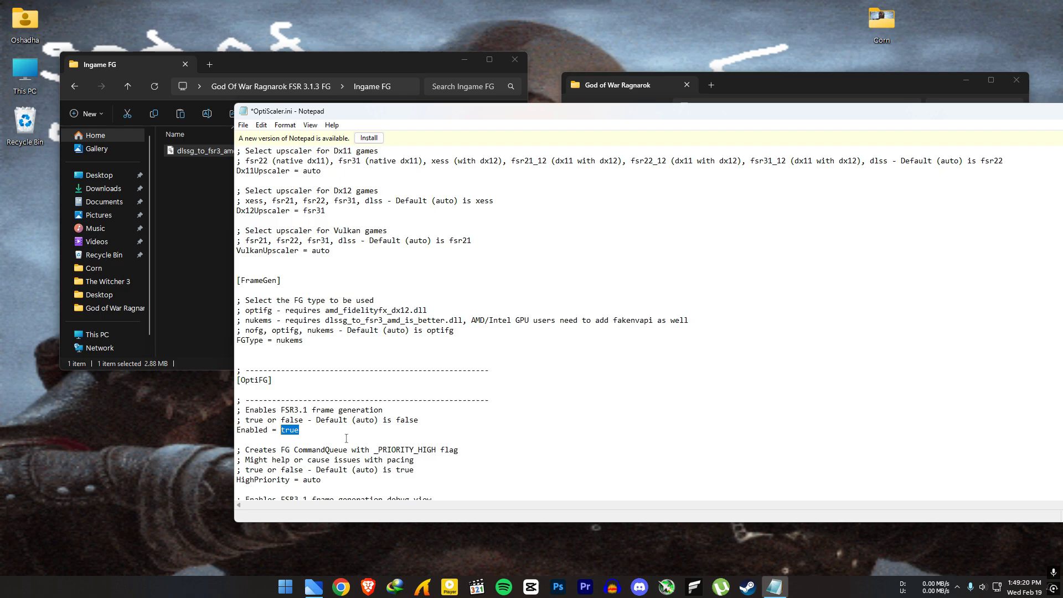
type("auto")
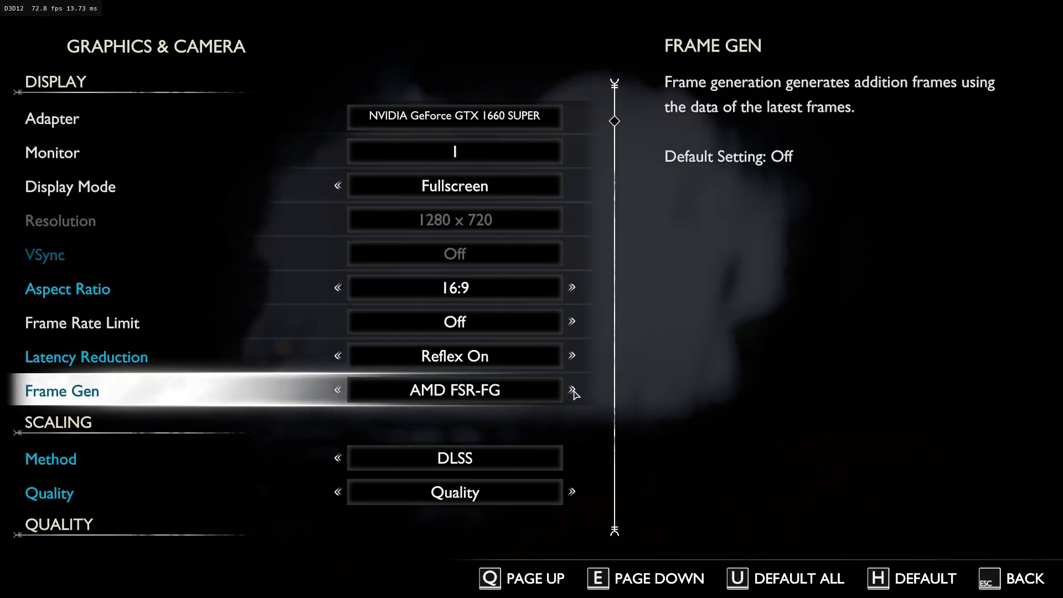
Step: Change Frame Gen to Nvidia DLSS-FG and return to gameplay
left_click(572, 389)
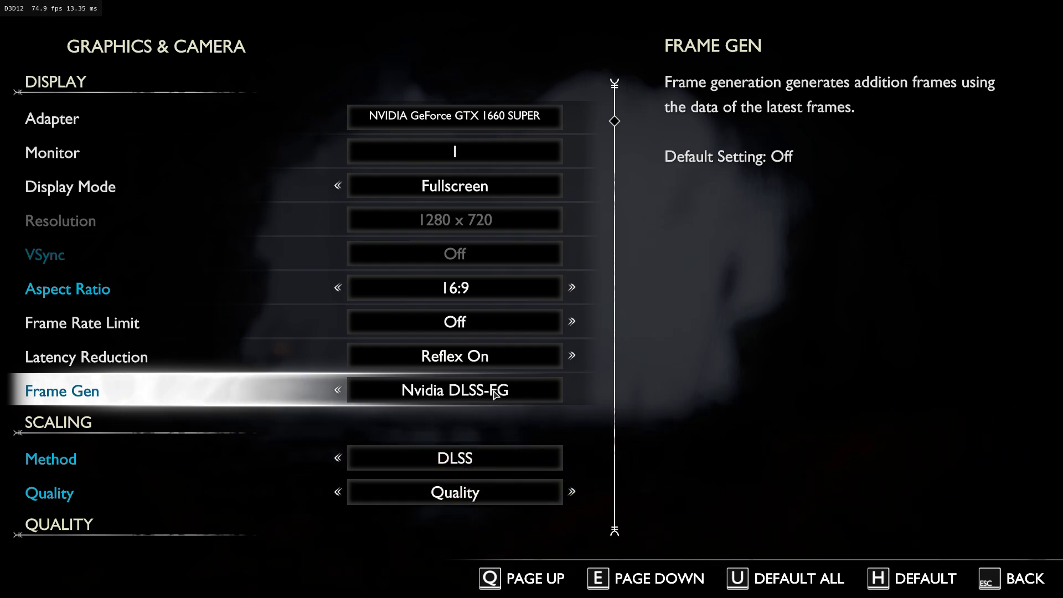
key("Escape")
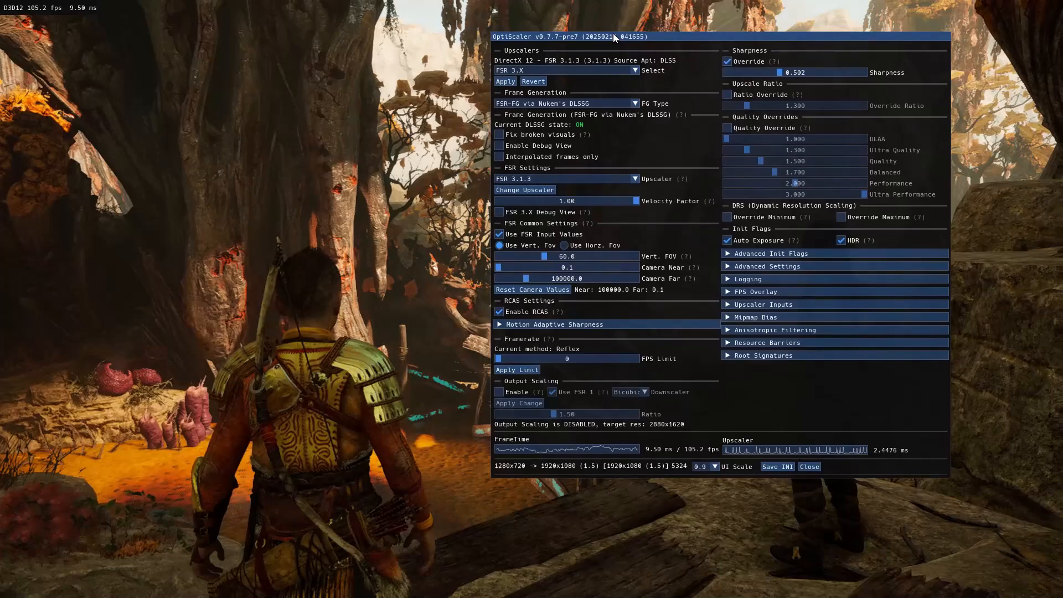
Step: Quit God of War Ragnarok to the desktop, leaving its install folder open
left_click(808, 467)
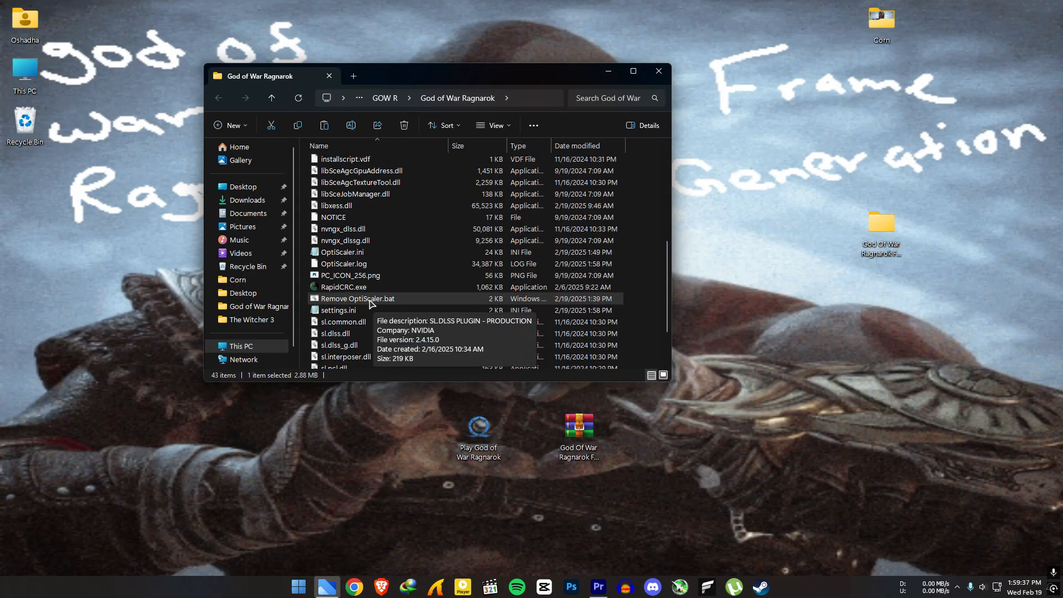
Step: Run Remove OptiScaler.bat and confirm with 'y' to remove OptiScaler from the game folder
left_click(358, 298)
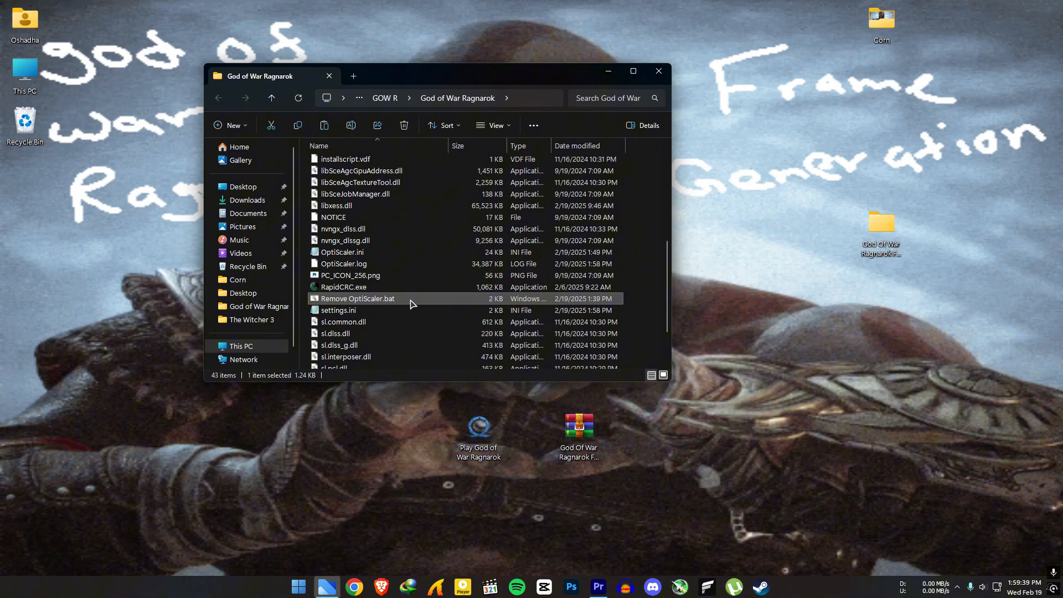
double_click(358, 298)
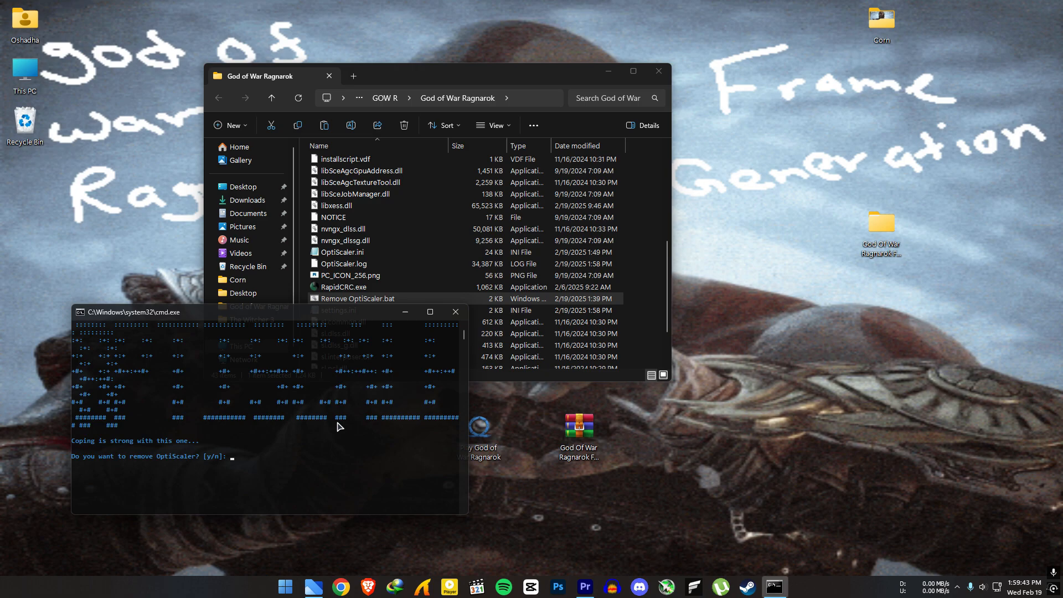
type("y")
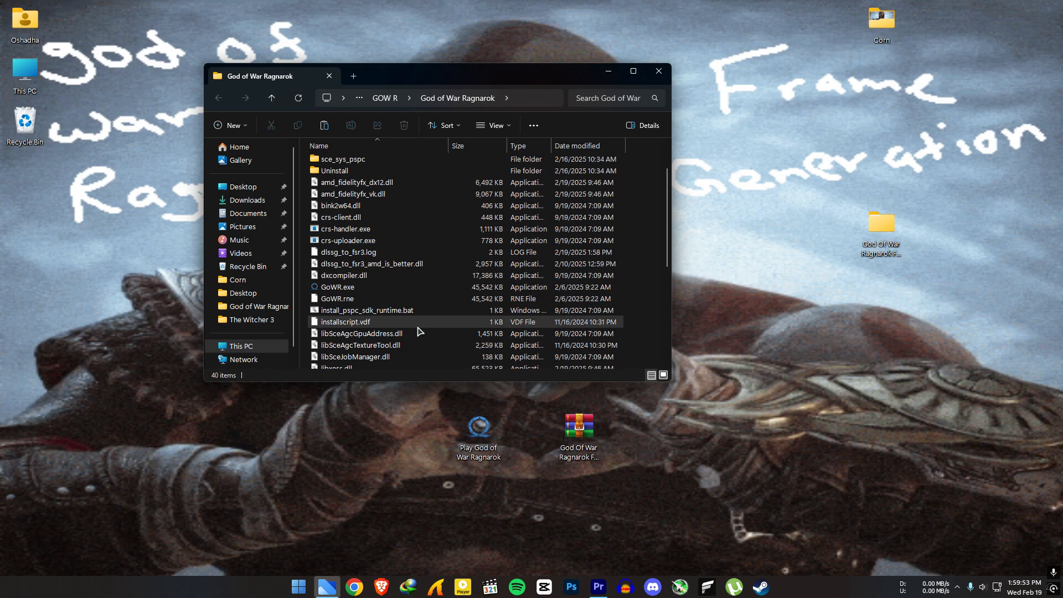
Step: Delete dlssg_to_fsr3_amd_is_better.dll, then go to the stock files folder in the FG download
scroll("up", 3)
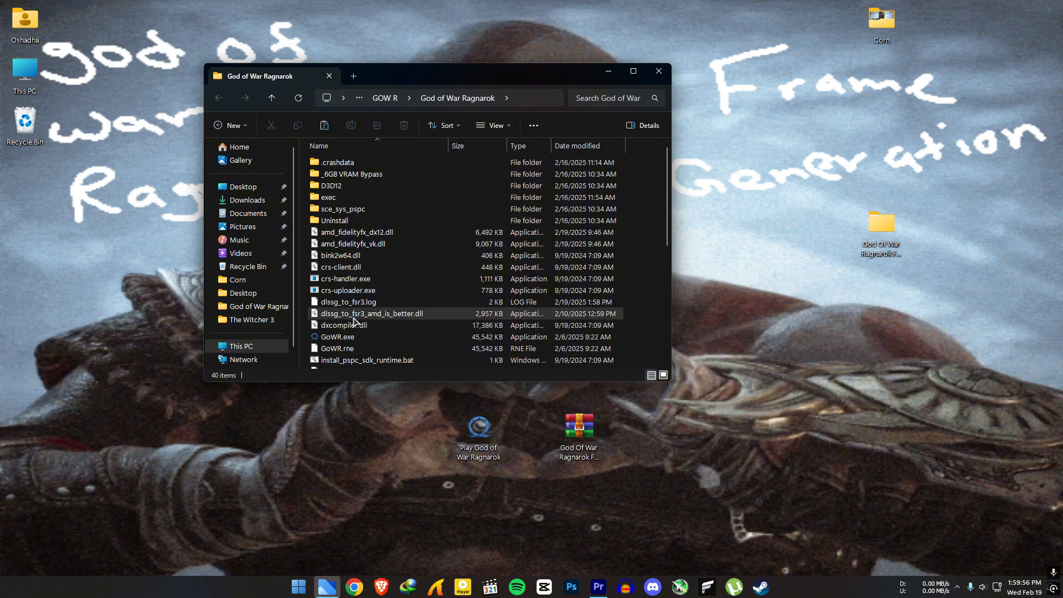
left_click(371, 313)
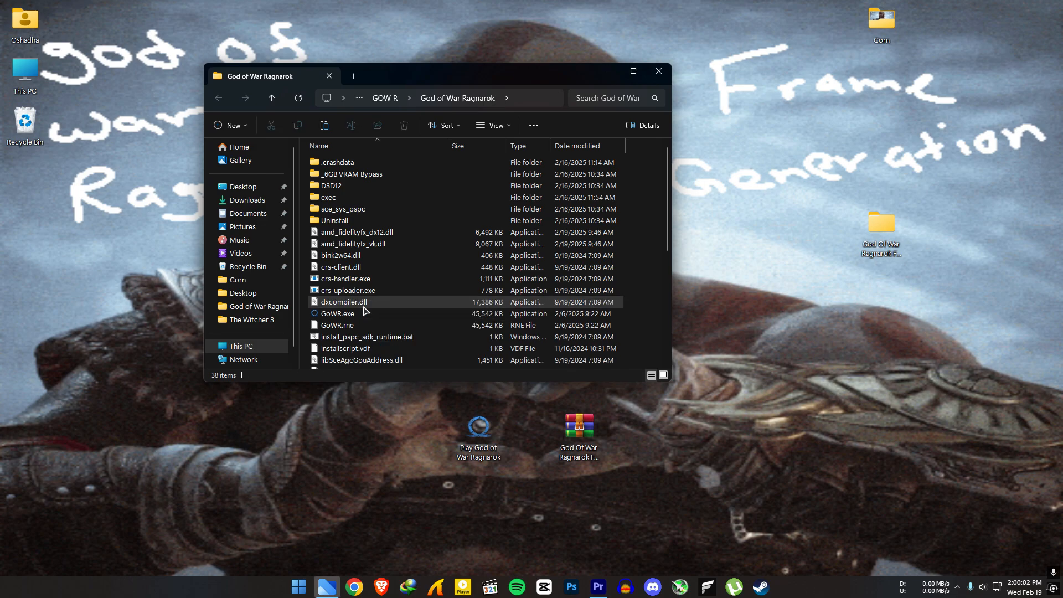
left_click(353, 243)
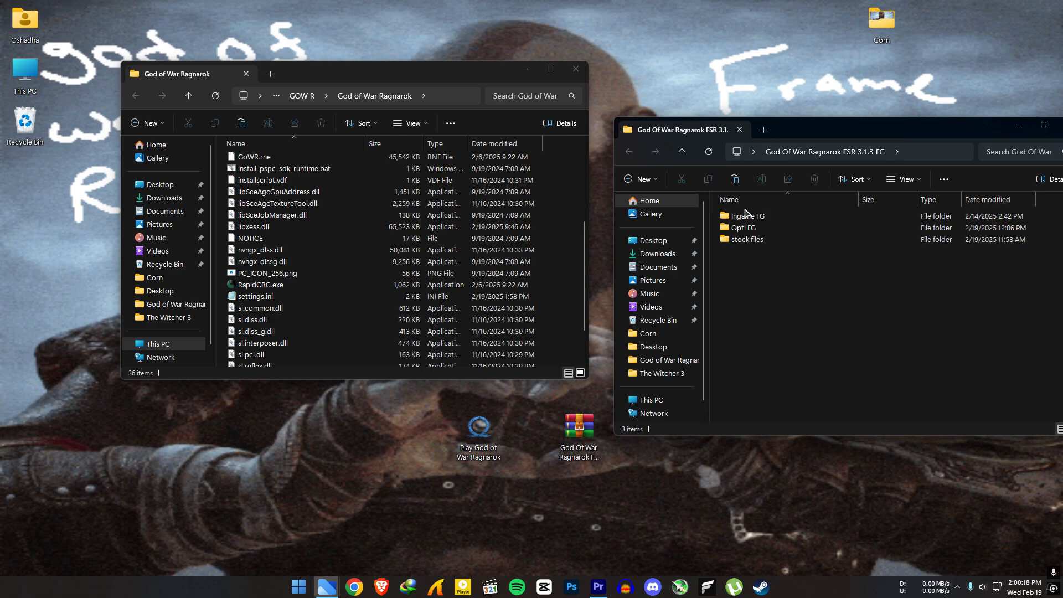
double_click(749, 240)
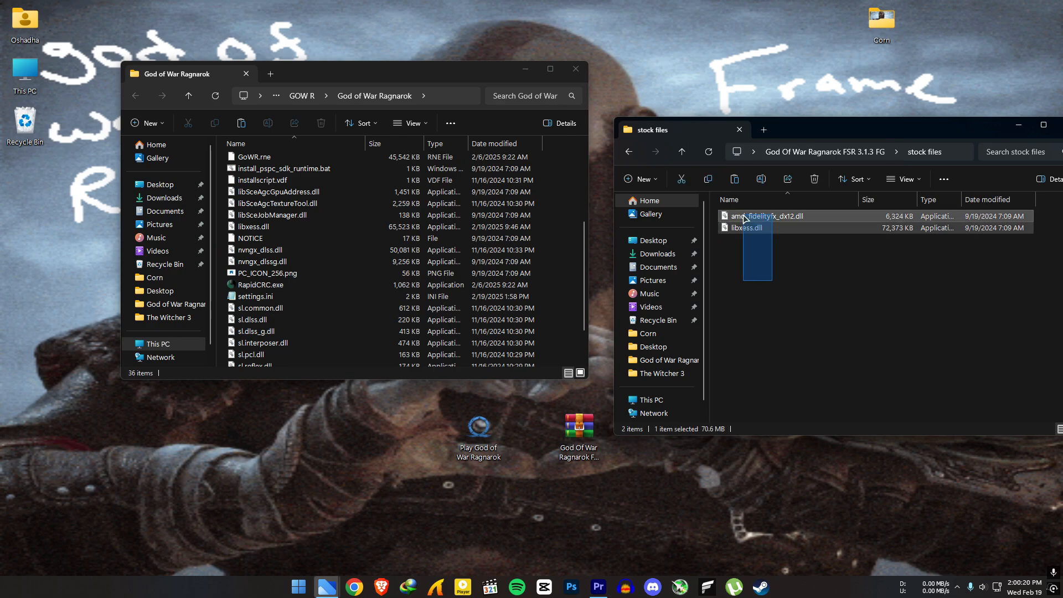